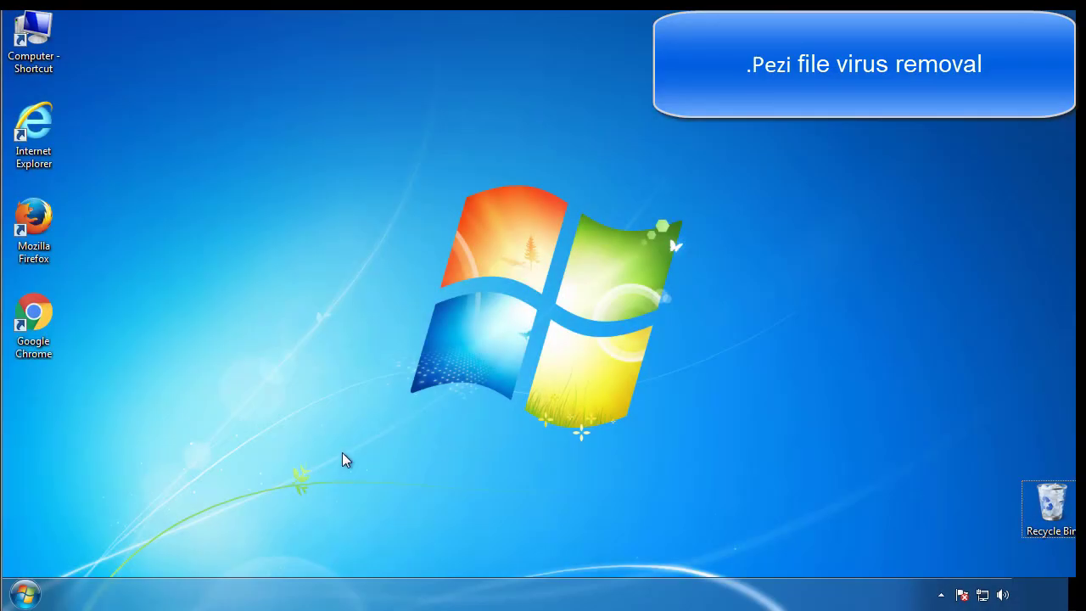
Launch System Configuration via a Start search for mscon and go to its Boot settings
{"action": "left_click", "coordinate": [24, 592]}
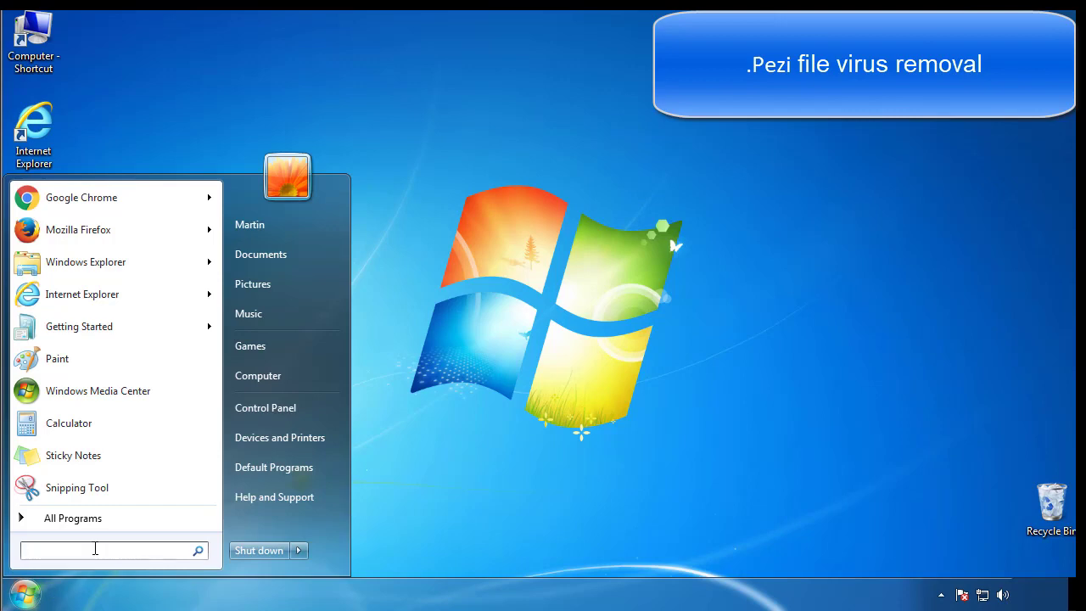
{"action": "type", "text": "mscon"}
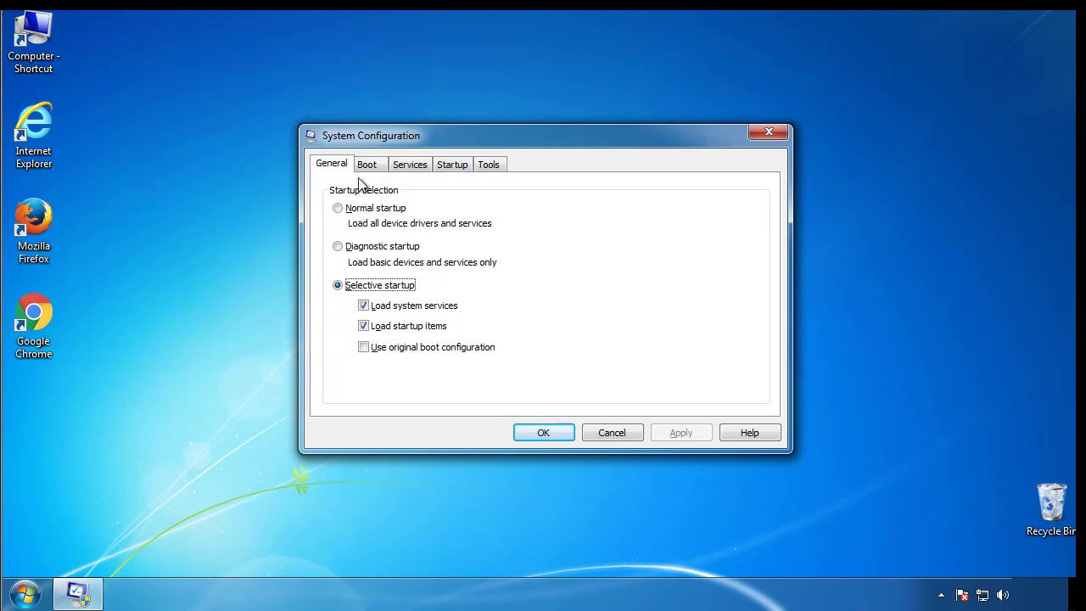
{"action": "left_click", "coordinate": [367, 162]}
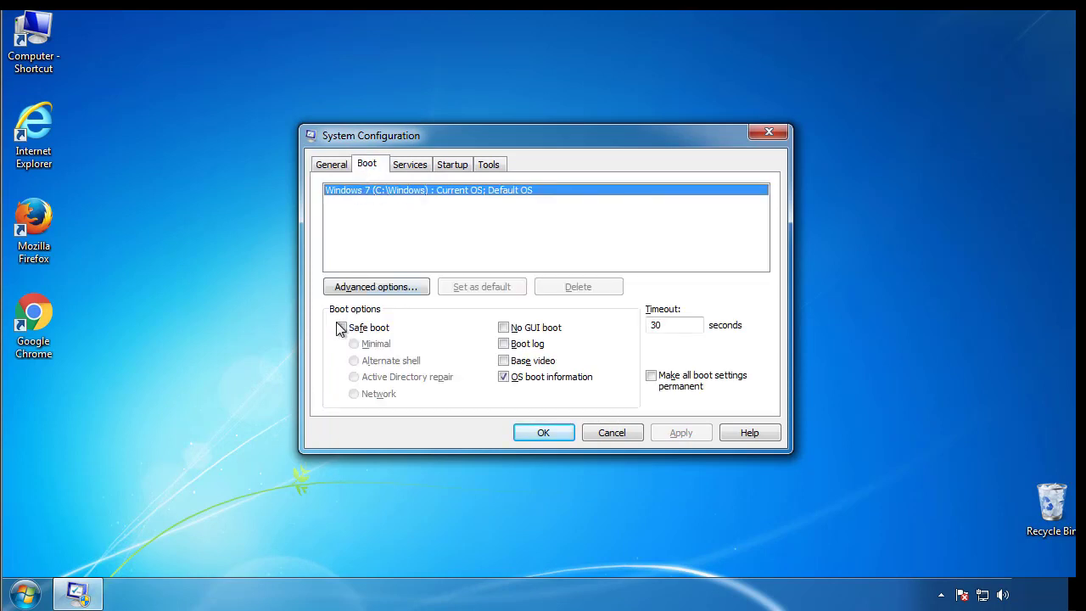
Enable Safe boot (Minimal), confirm, and restart the computer to apply it
{"action": "left_click", "coordinate": [342, 327]}
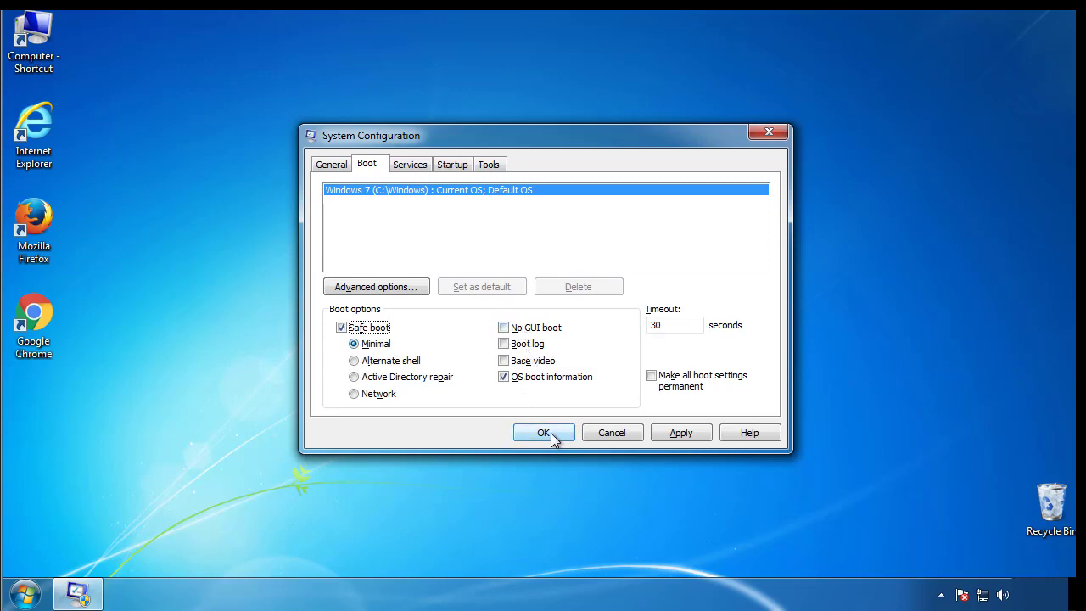
{"action": "left_click", "coordinate": [543, 433]}
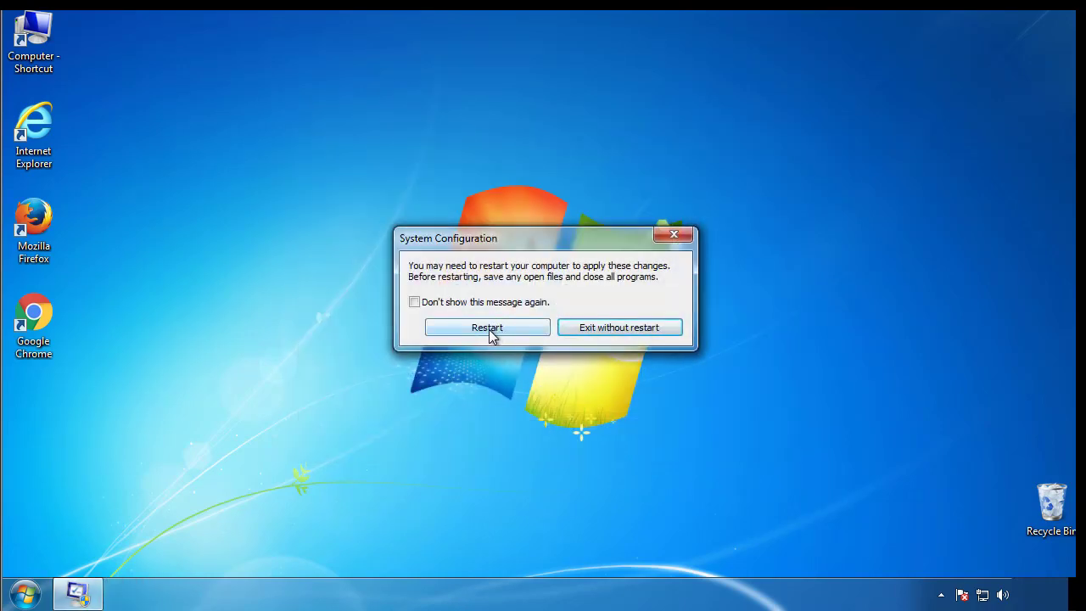
{"action": "left_click", "coordinate": [487, 327]}
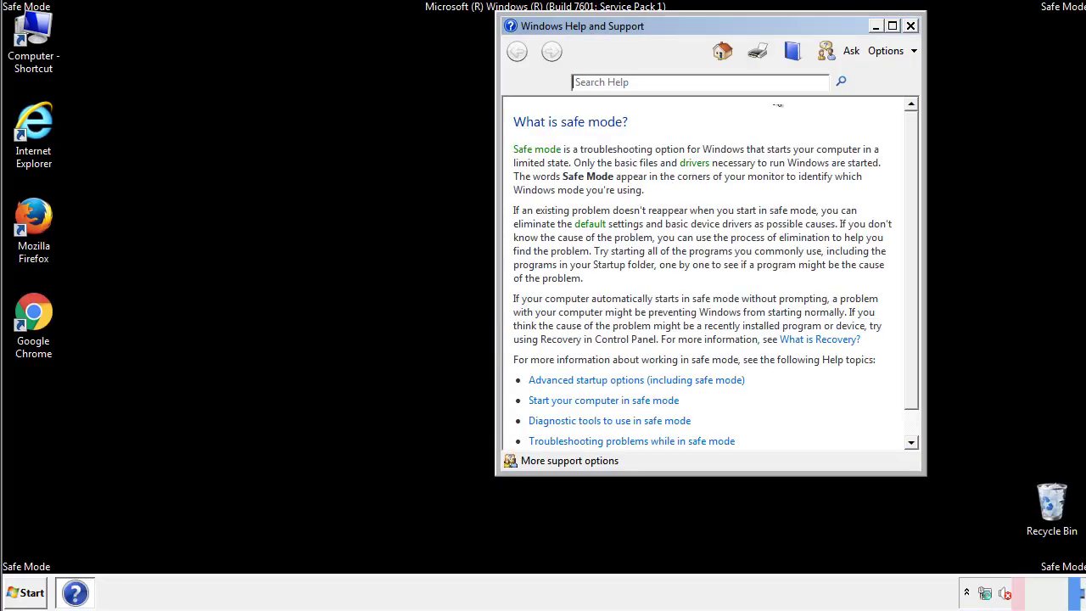
Dismiss the safe mode help and reach Folder Options' View settings from Control Panel
{"action": "left_click", "coordinate": [910, 26]}
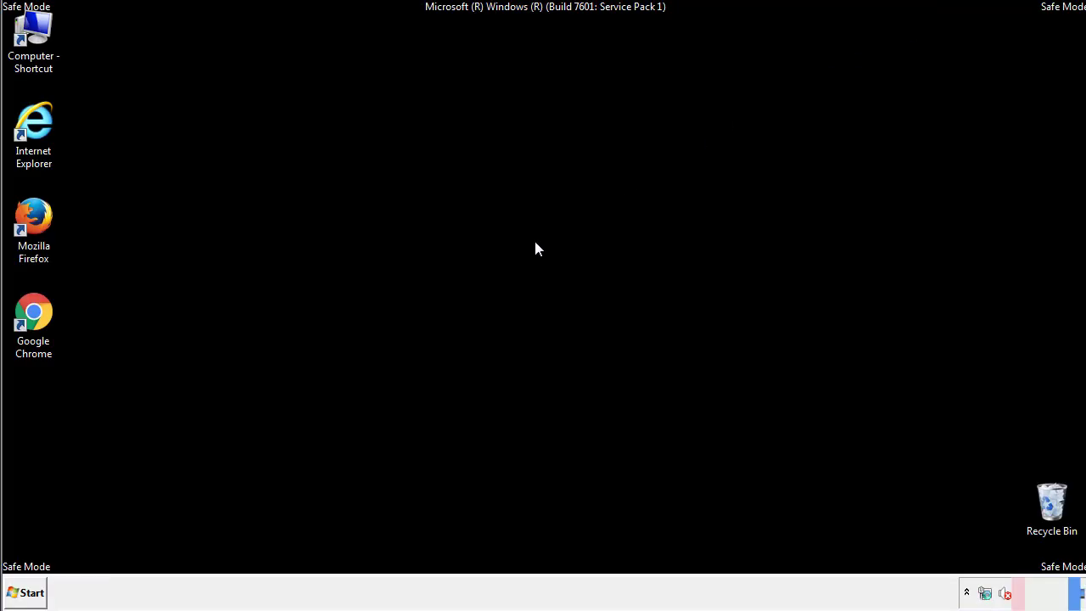
{"action": "left_click", "coordinate": [26, 592]}
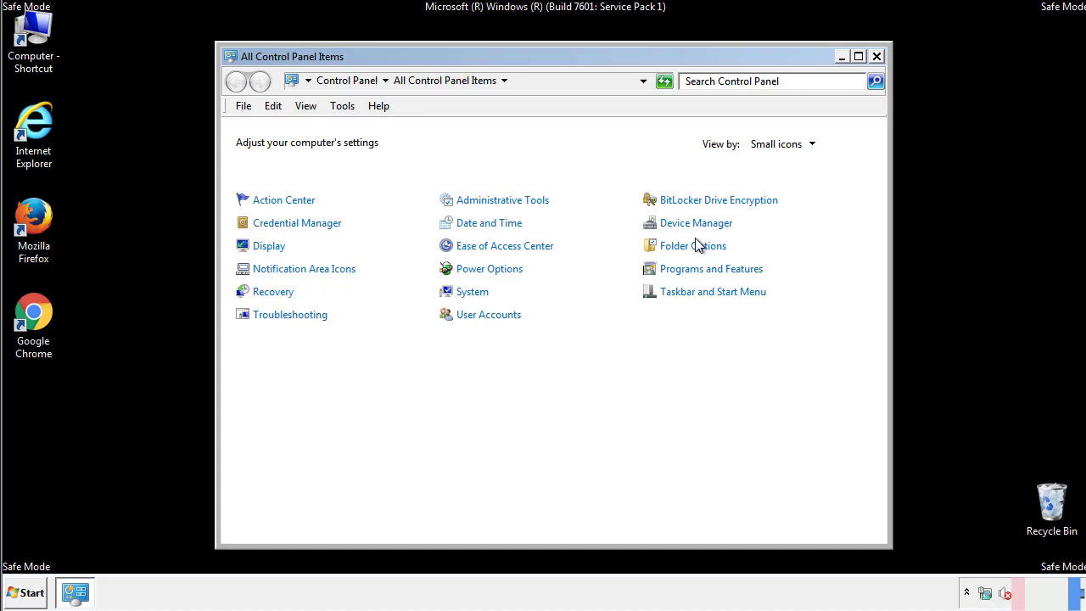
{"action": "left_click", "coordinate": [692, 244]}
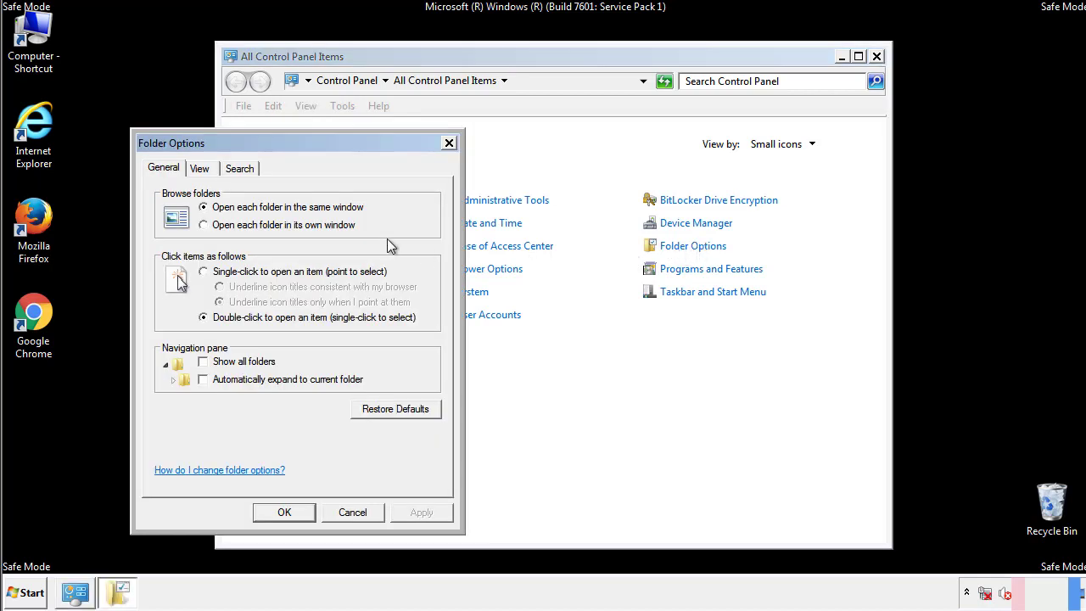
{"action": "left_click", "coordinate": [200, 168]}
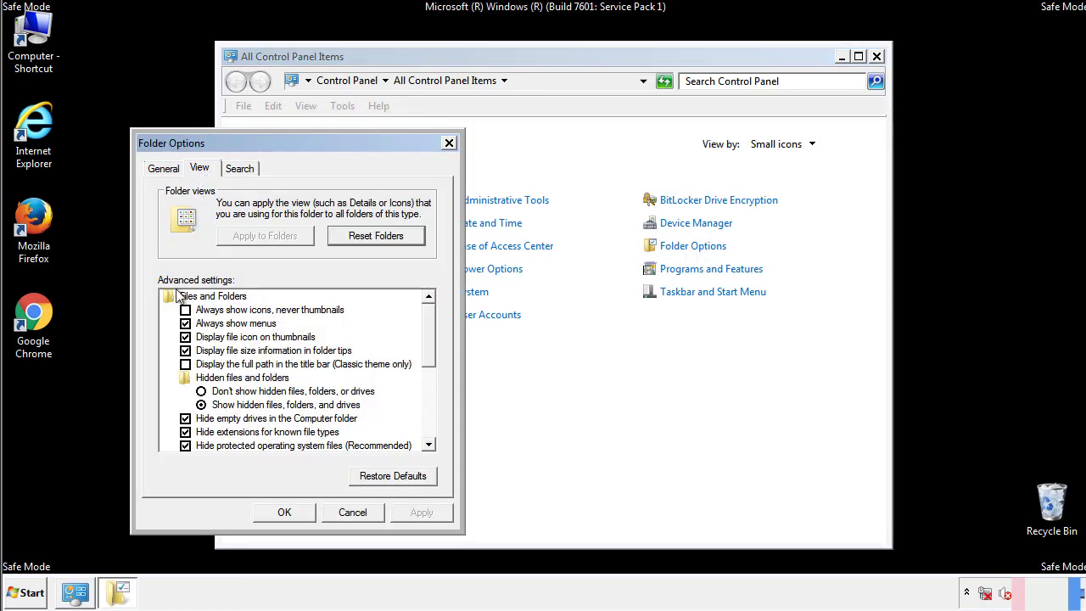
Set 'Show hidden files, folders, and drives', confirm, and close Control Panel
{"action": "left_click", "coordinate": [201, 404]}
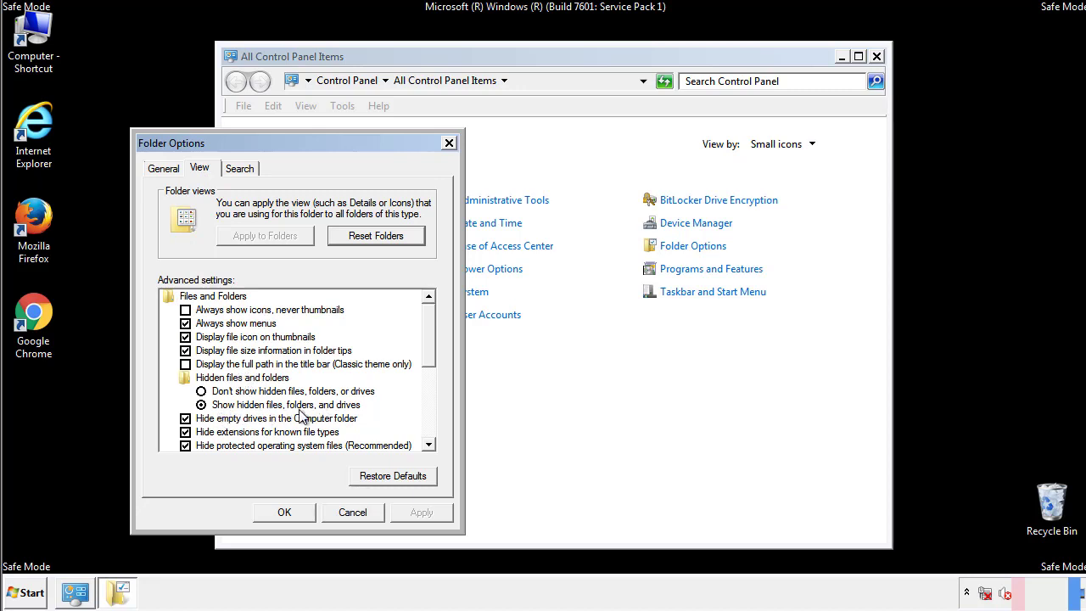
{"action": "left_click", "coordinate": [285, 513]}
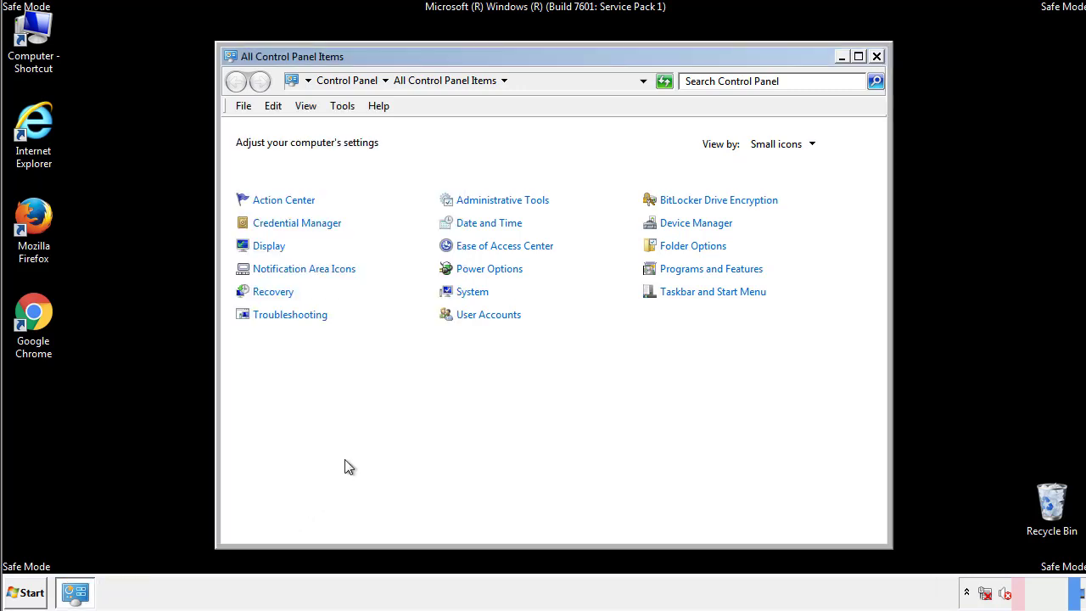
{"action": "left_click", "coordinate": [875, 56]}
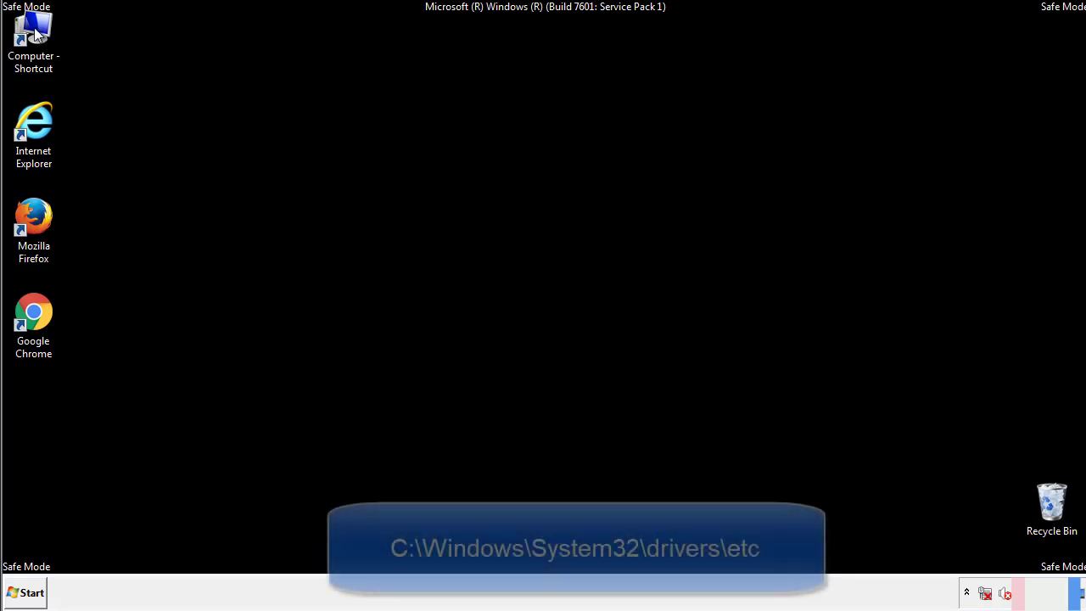
Browse from Computer into C:\Windows\System32\drivers\etc where the hosts file sits
{"action": "double_click", "coordinate": [34, 37]}
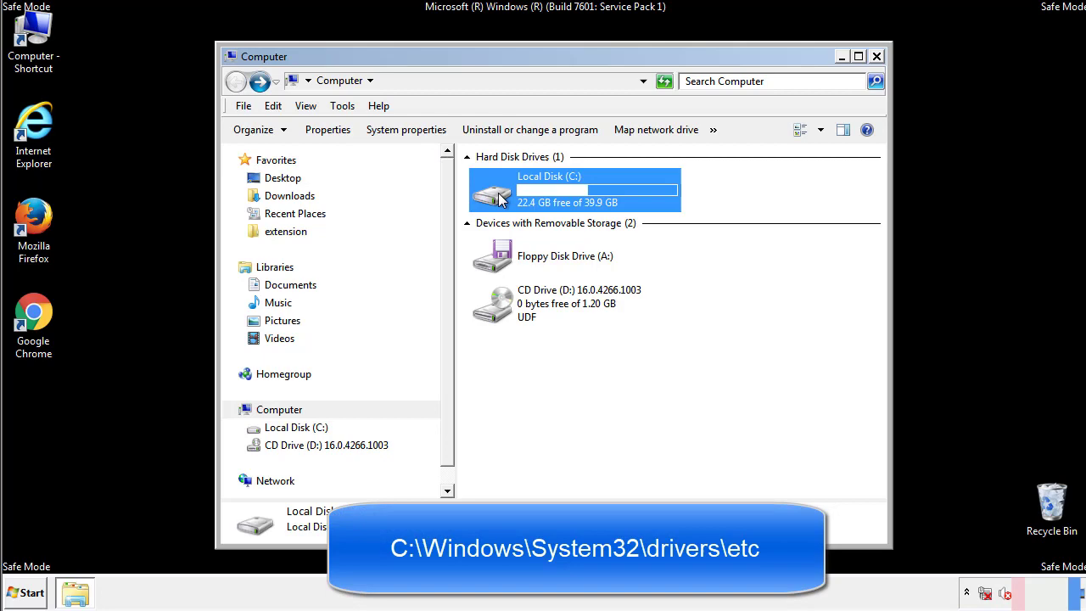
{"action": "double_click", "coordinate": [574, 190]}
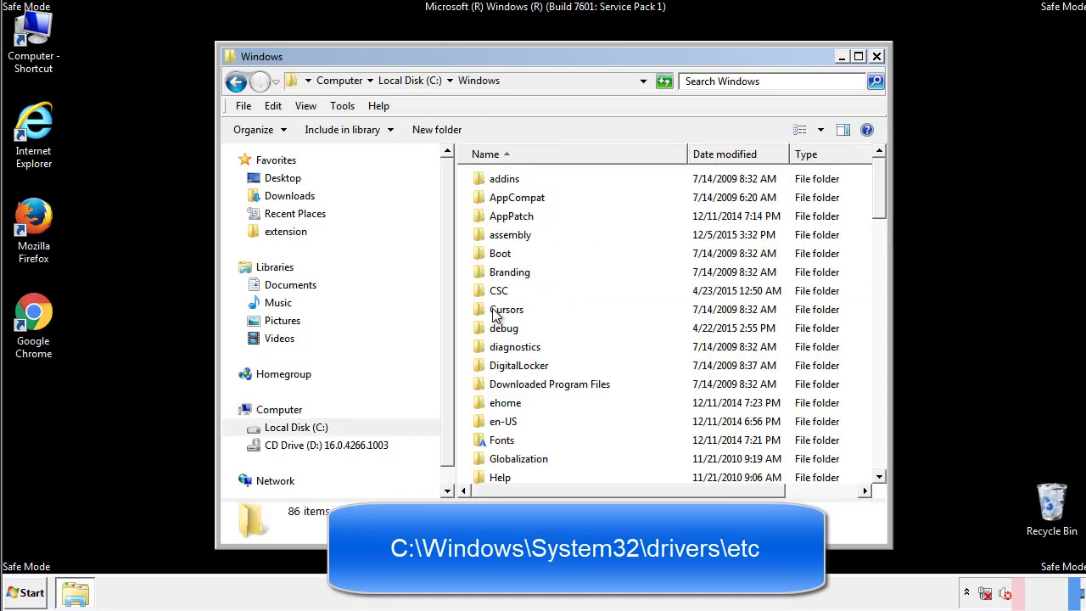
{"action": "scroll", "scroll_direction": "down", "scroll_amount": 3}
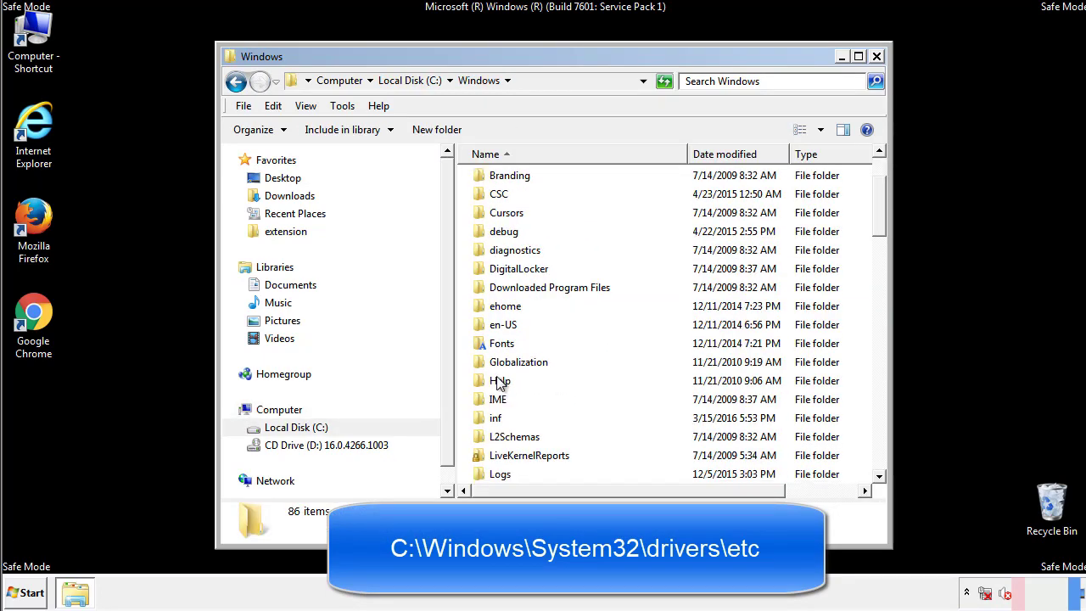
{"action": "scroll", "scroll_direction": "down", "scroll_amount": 3}
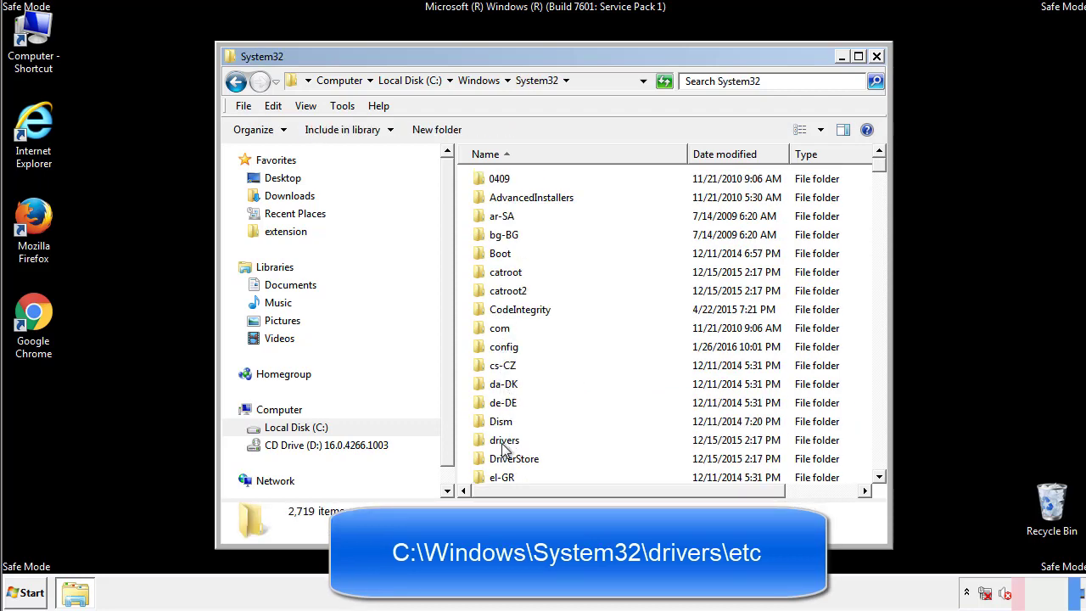
{"action": "double_click", "coordinate": [504, 440]}
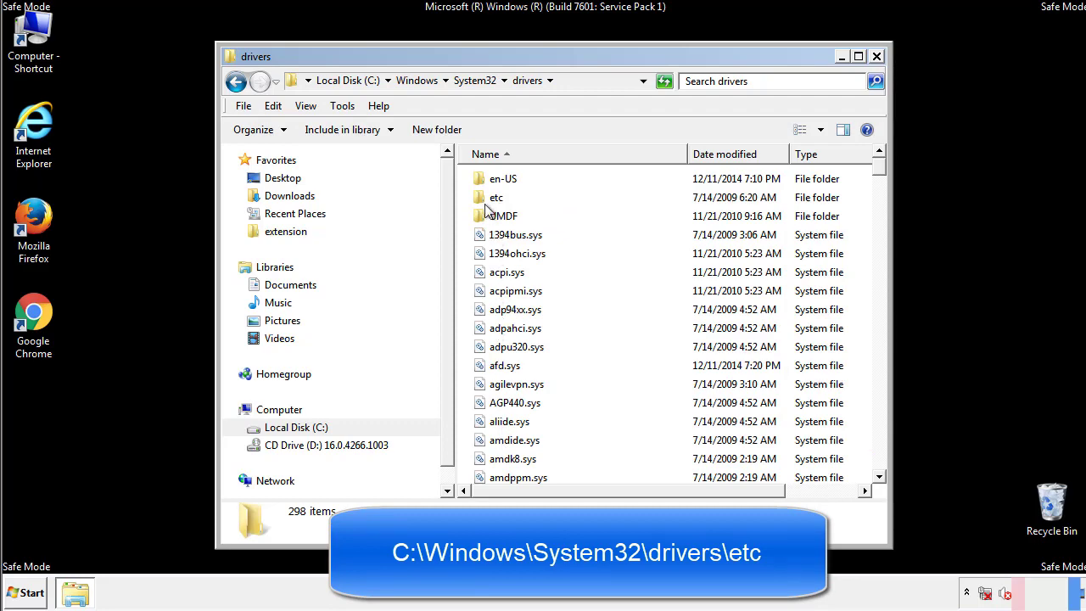
{"action": "double_click", "coordinate": [496, 197]}
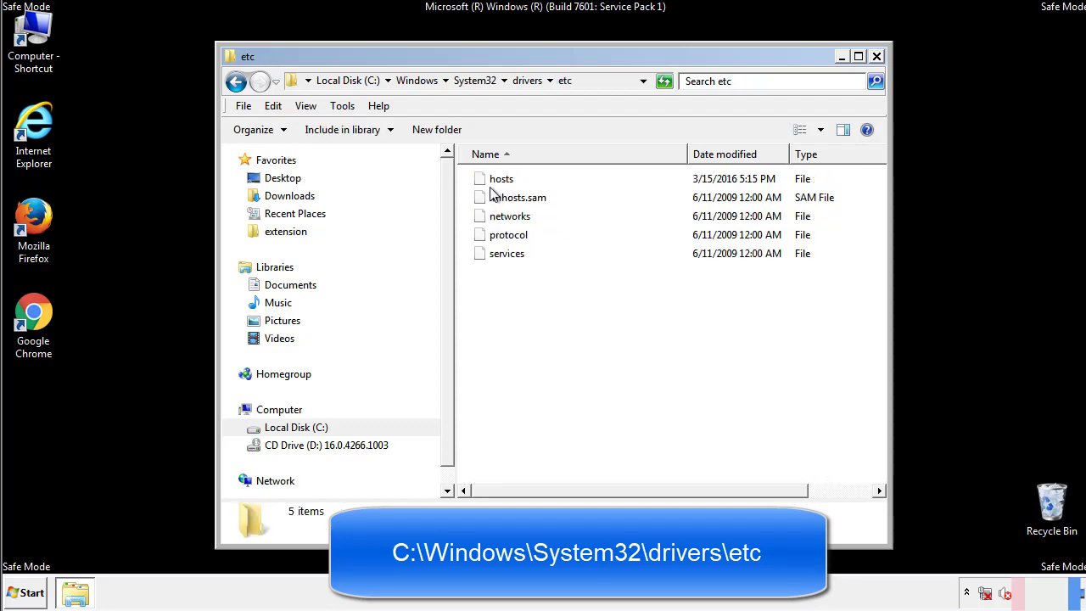
Open hosts in Notepad and delete the four suspicious redirect entries at the bottom
{"action": "double_click", "coordinate": [501, 178]}
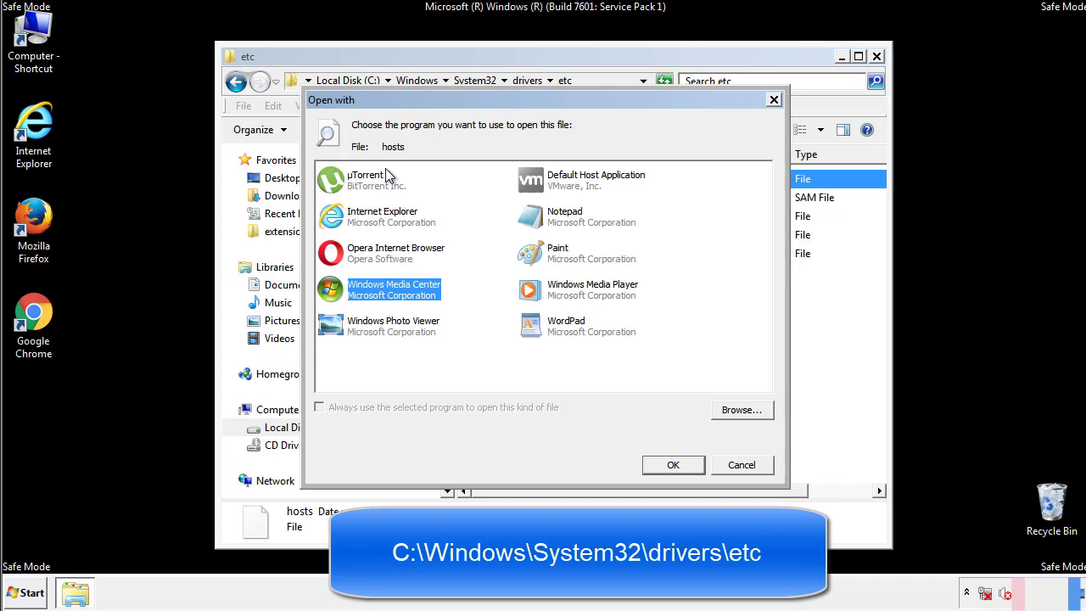
{"action": "mouse_move", "coordinate": [550, 221]}
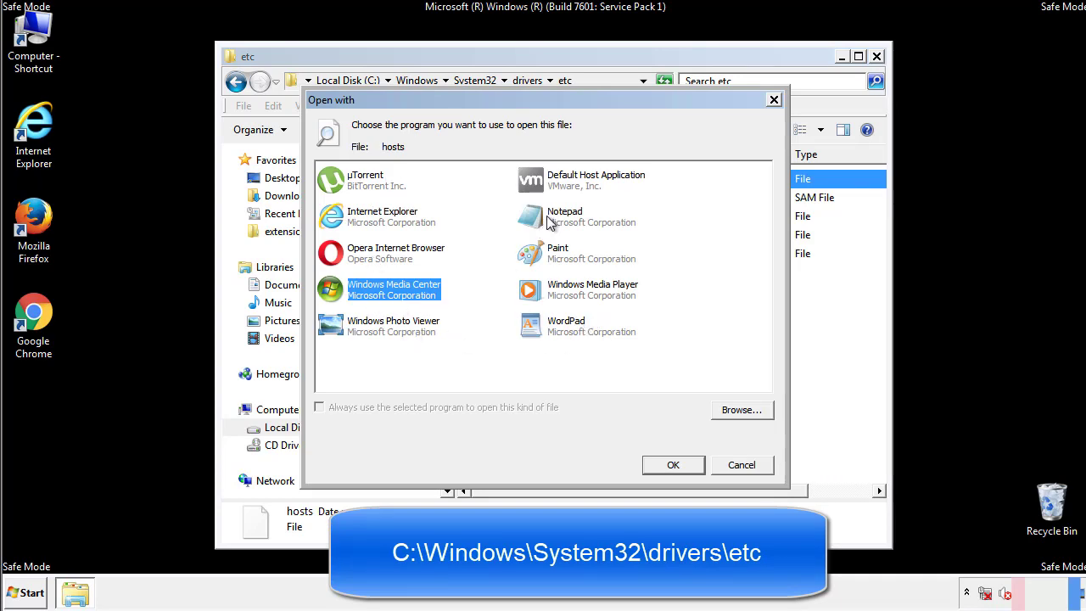
{"action": "left_click", "coordinate": [672, 465]}
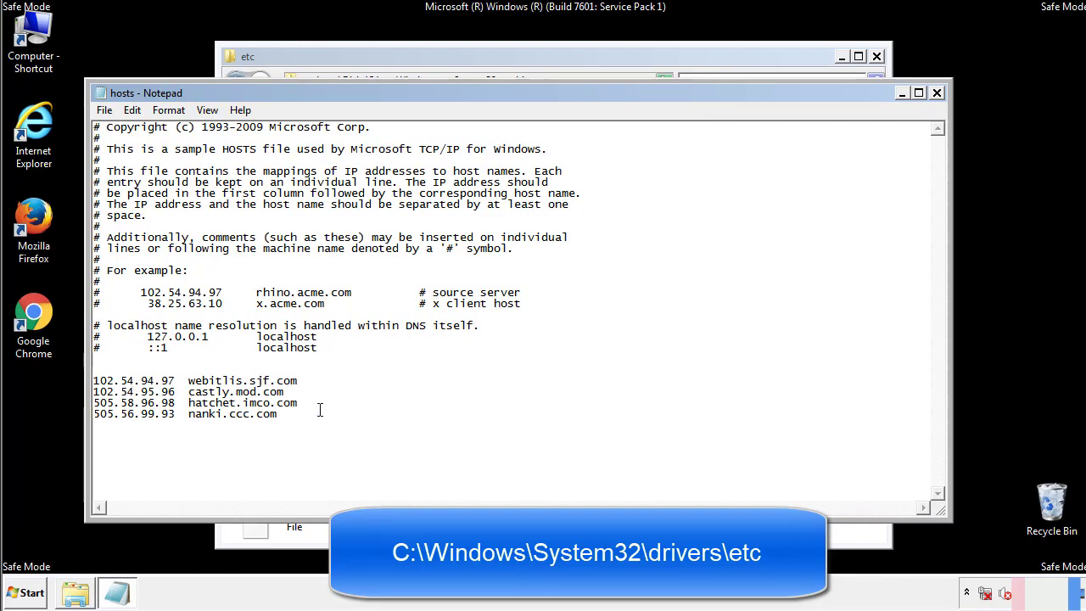
{"action": "left_click_drag", "start_coordinate": [95, 380], "coordinate": [299, 414]}
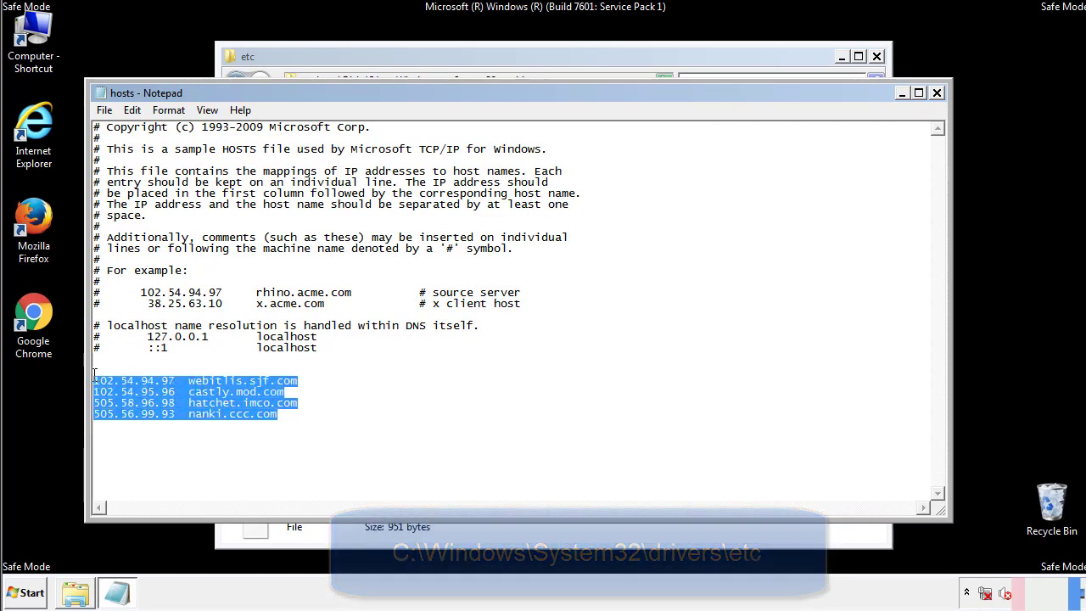
{"action": "key", "text": "Delete"}
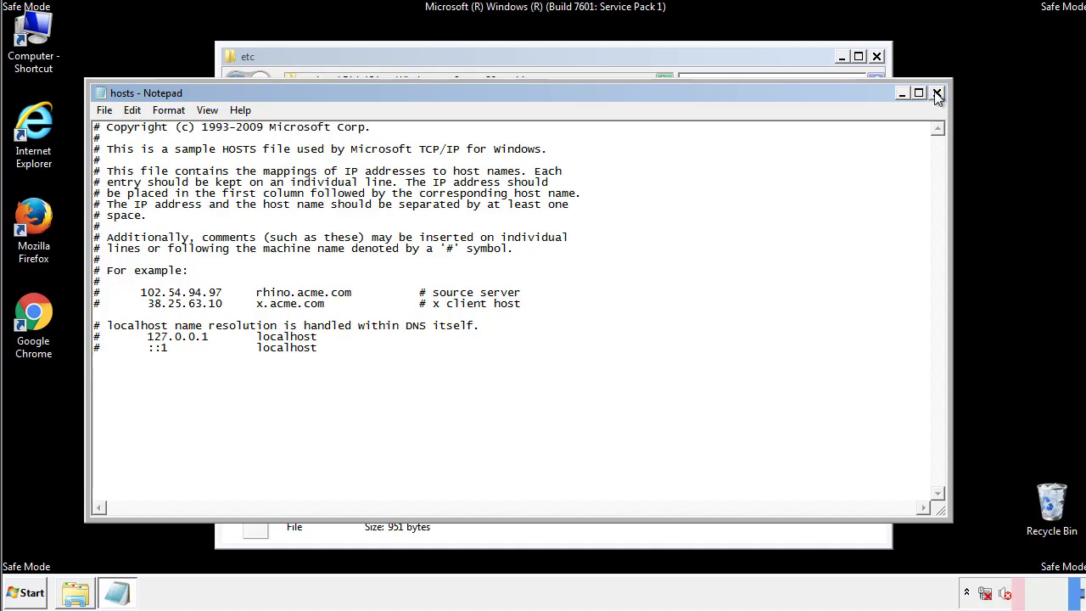
Close the hosts file and the etc folder window
{"action": "left_click", "coordinate": [937, 92]}
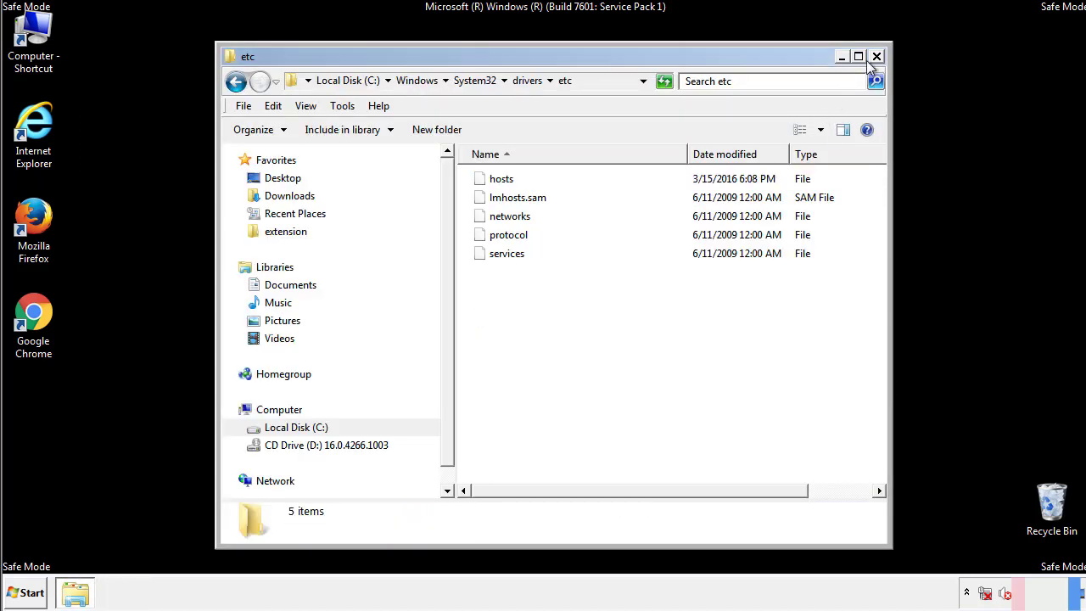
{"action": "left_click", "coordinate": [875, 56]}
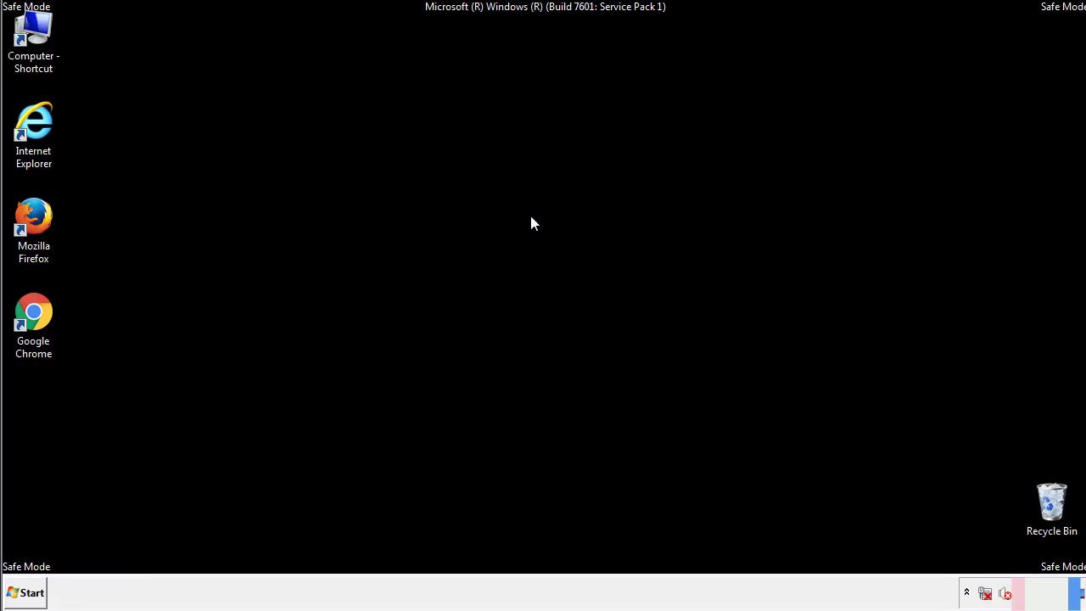
Open the Startup folder from All Programs and select the four suspicious items
{"action": "left_click", "coordinate": [24, 592]}
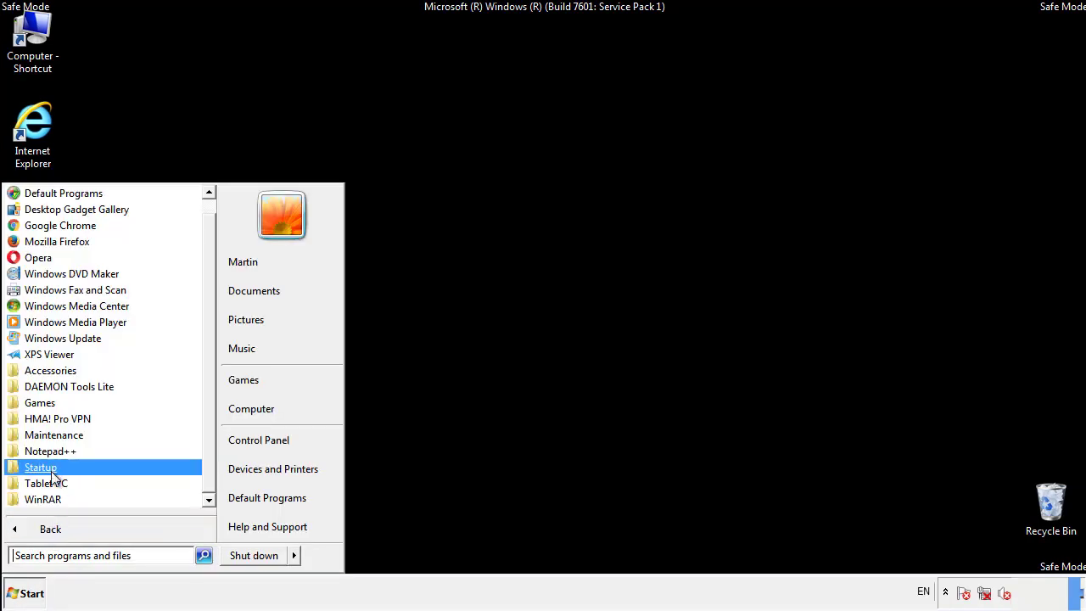
{"action": "right_click", "coordinate": [41, 467]}
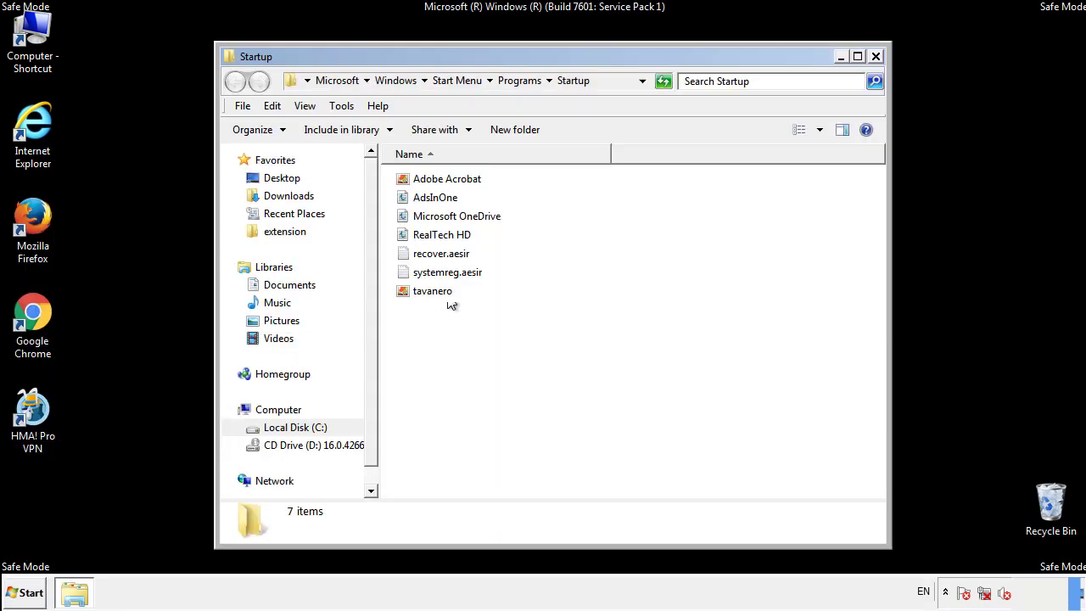
{"action": "left_click", "coordinate": [434, 197]}
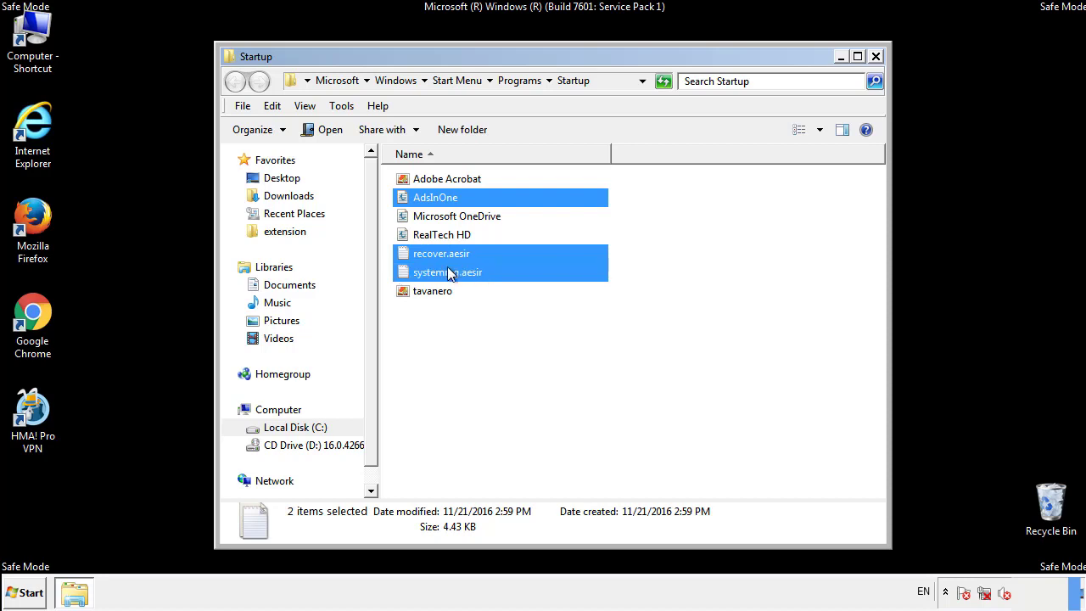
Delete AdsInOne, recover.aesir, systemreg.aesir and tavanero to the Recycle Bin and close the folder
{"action": "right_click", "coordinate": [433, 290]}
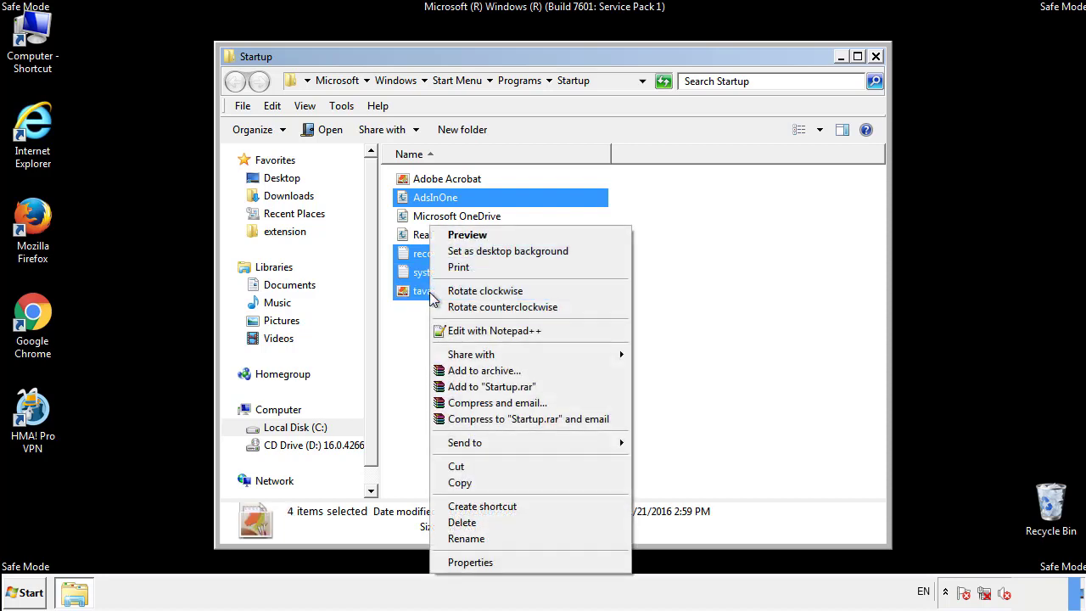
{"action": "left_click", "coordinate": [461, 523]}
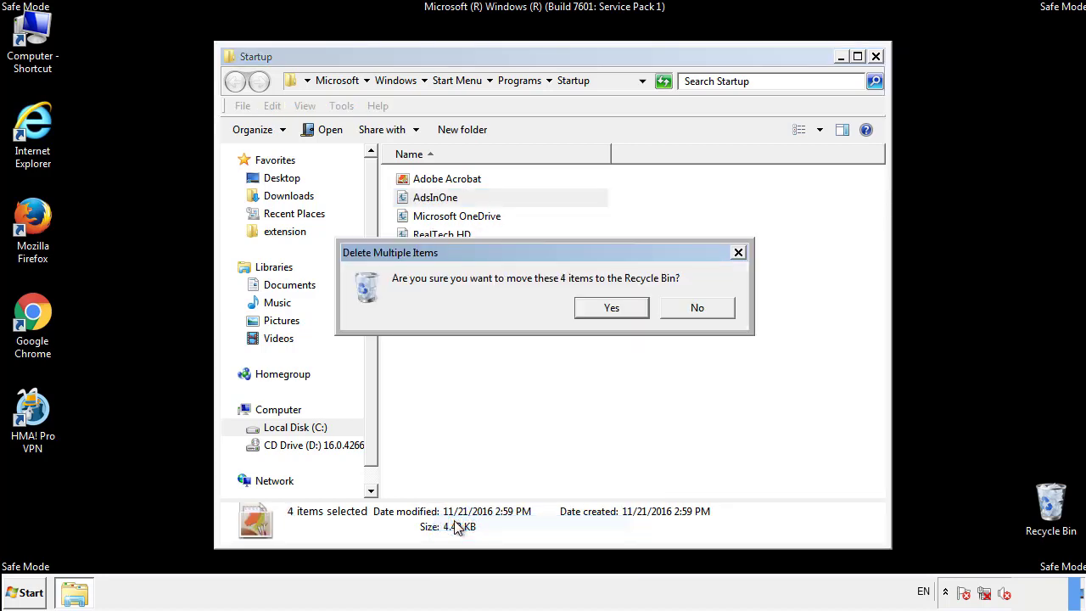
{"action": "left_click", "coordinate": [611, 307]}
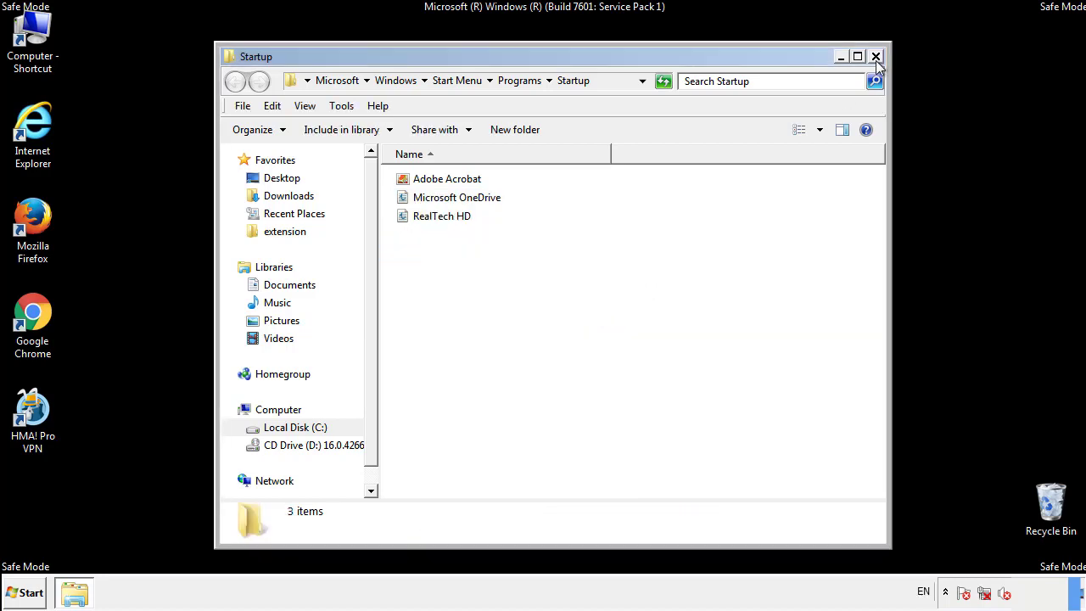
{"action": "left_click", "coordinate": [876, 58]}
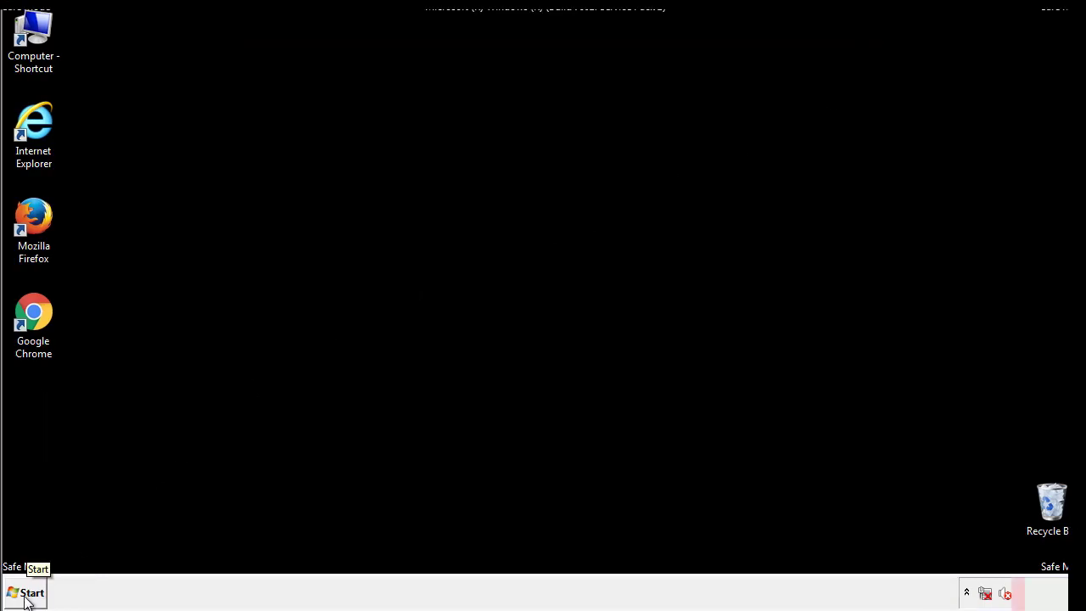
Launch Registry Editor via a Start search for reged
{"action": "left_click", "coordinate": [25, 592]}
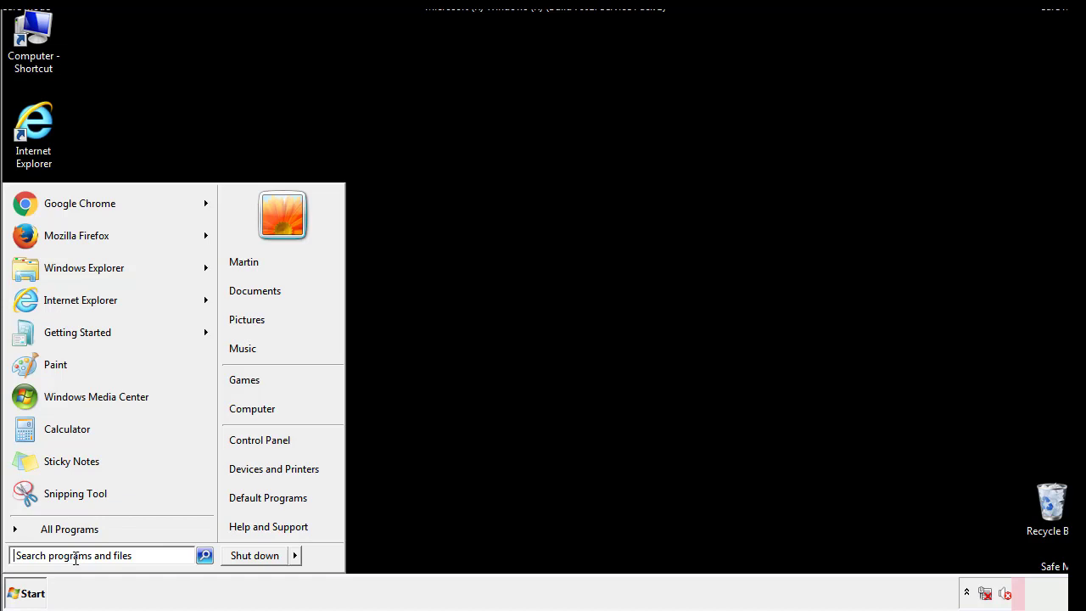
{"action": "type", "text": "reged"}
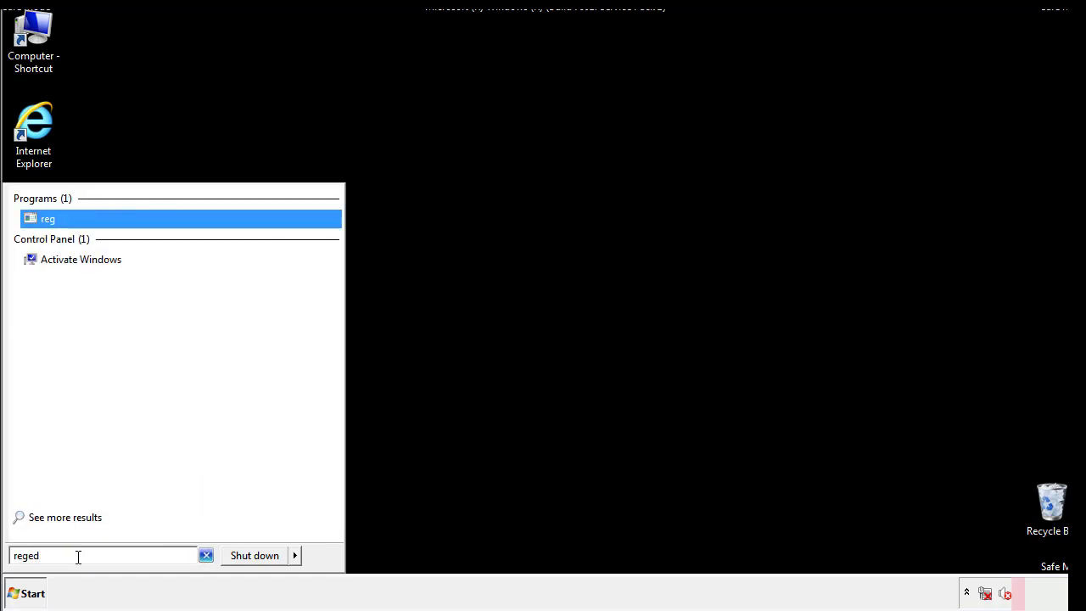
{"action": "left_click", "coordinate": [48, 217]}
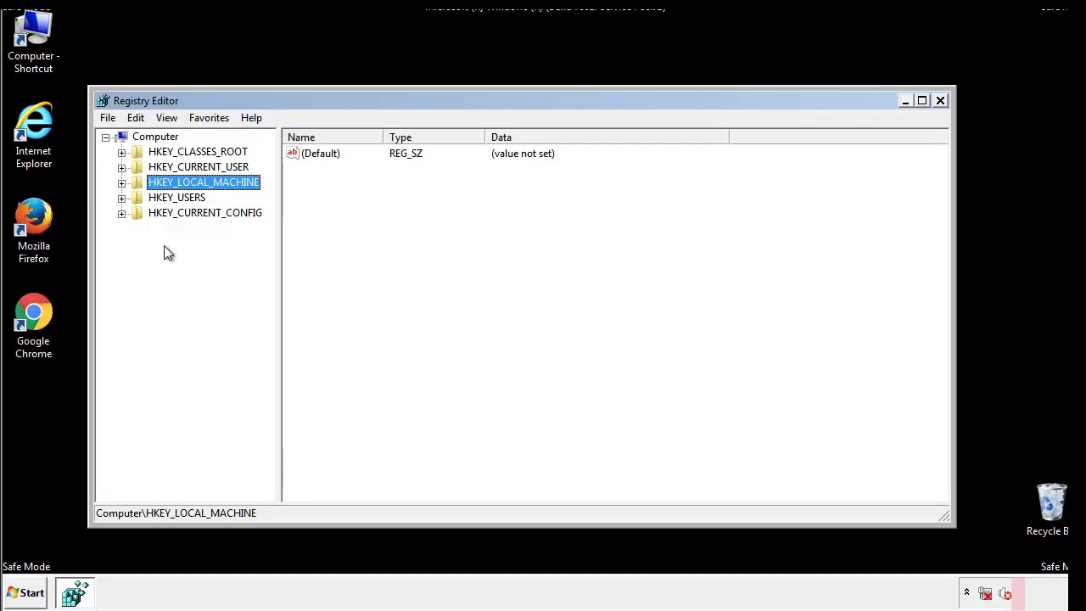
Expand HKEY_LOCAL_MACHINE\SOFTWARE\Microsoft\Windows\CurrentVersion until the Run key is in view
{"action": "left_click", "coordinate": [123, 182]}
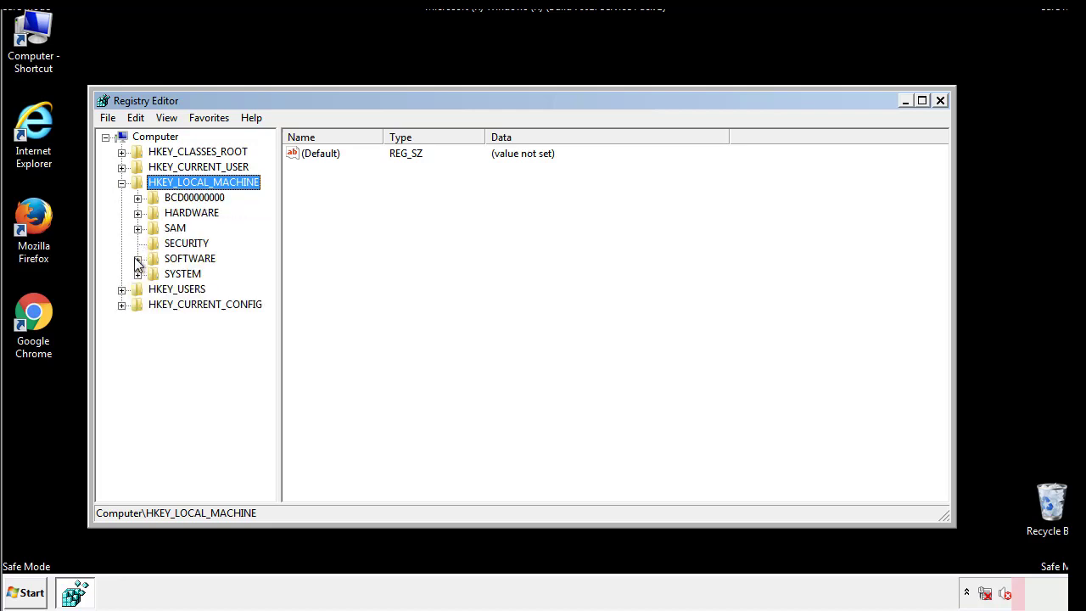
{"action": "left_click", "coordinate": [139, 258]}
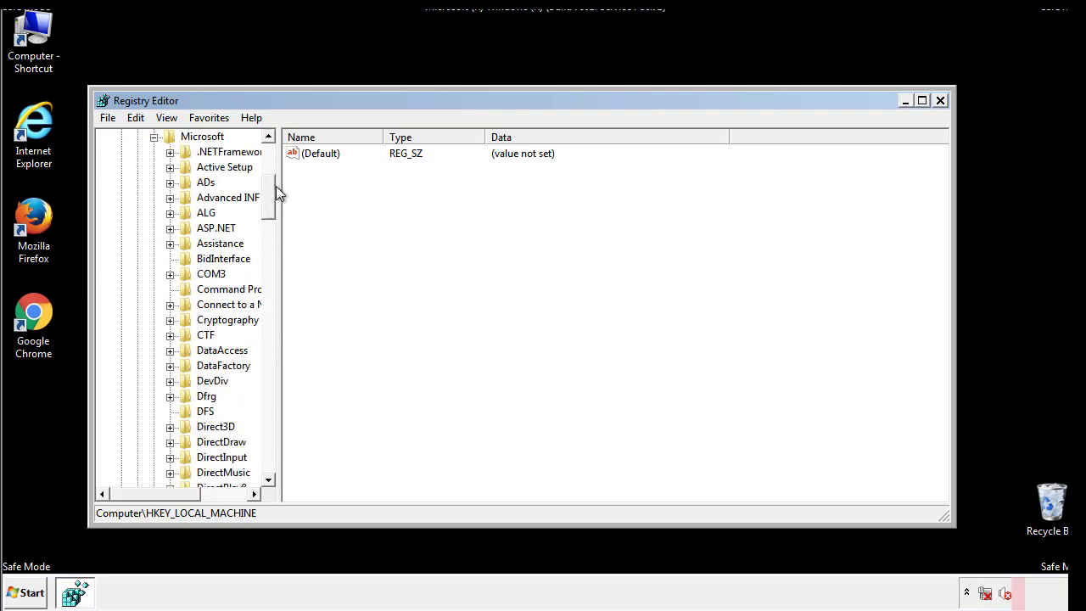
{"action": "scroll", "scroll_direction": "down", "scroll_amount": 3}
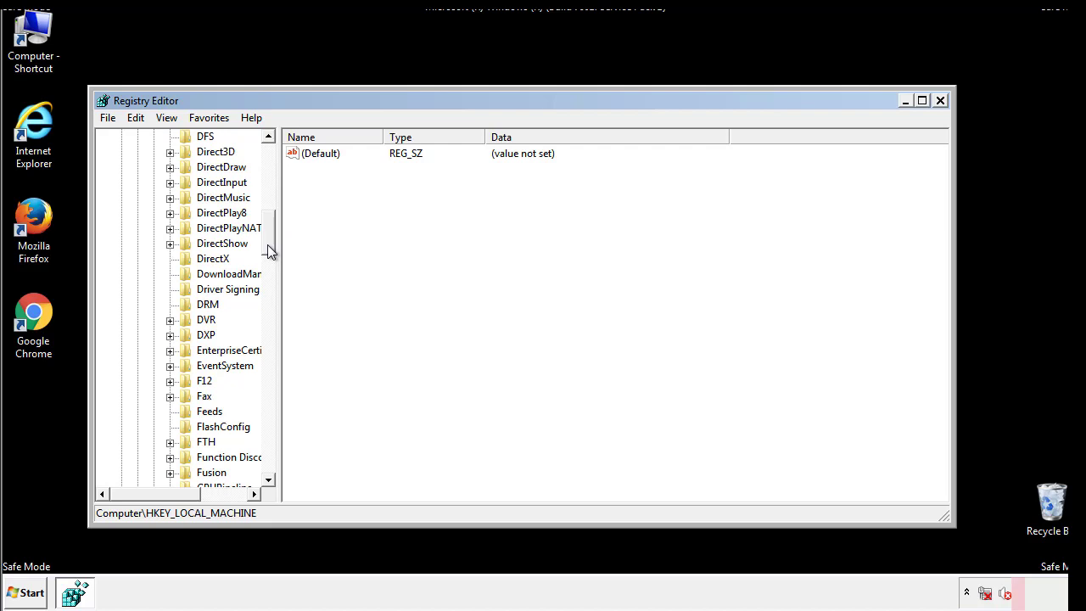
{"action": "scroll", "scroll_direction": "down", "scroll_amount": 3}
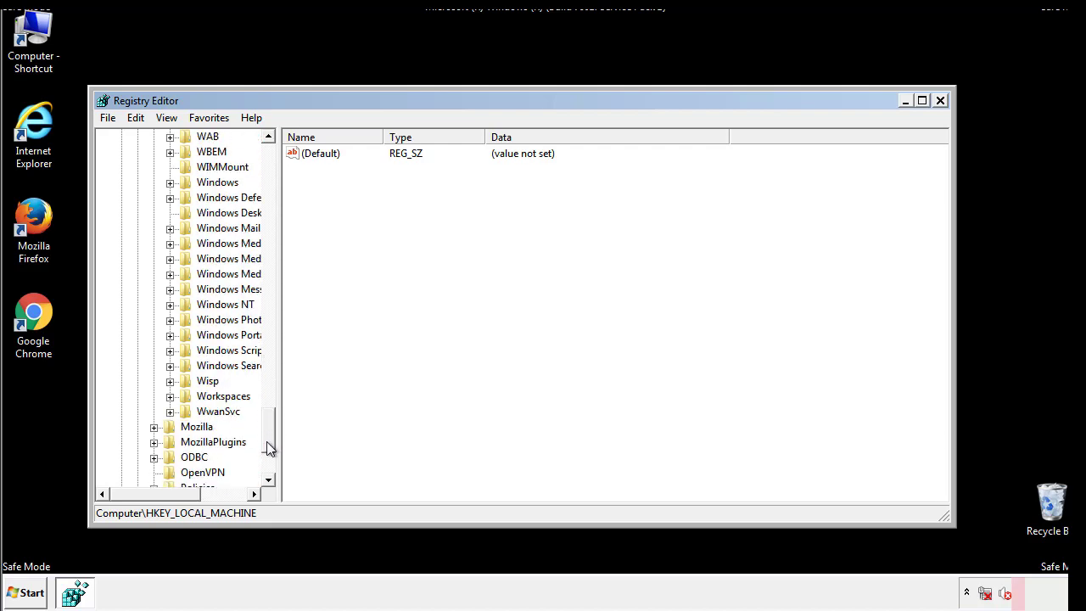
{"action": "left_click", "coordinate": [170, 258]}
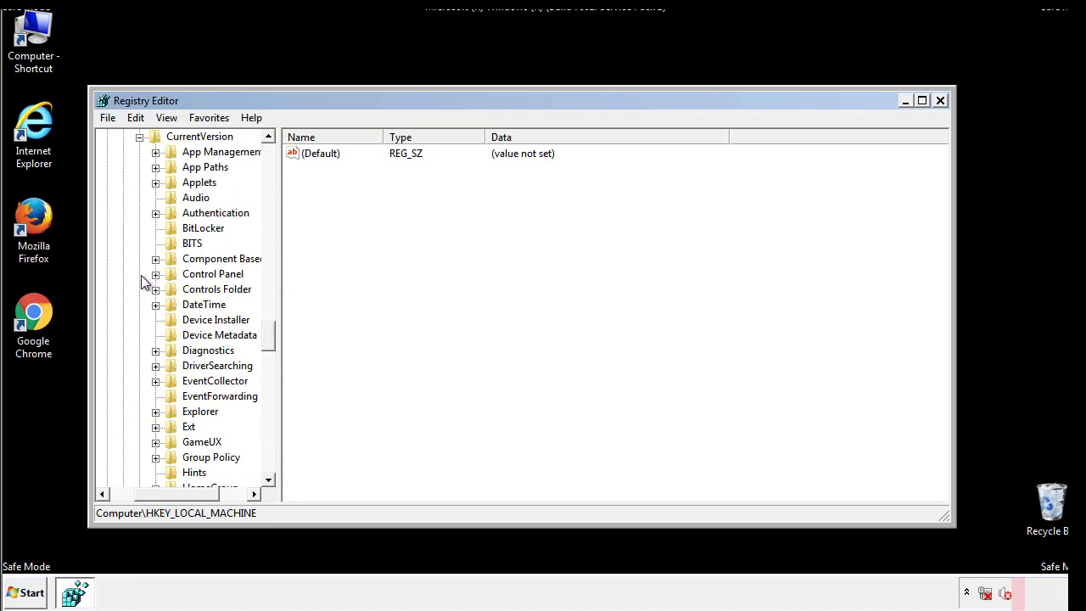
{"action": "scroll", "scroll_direction": "down", "scroll_amount": 3}
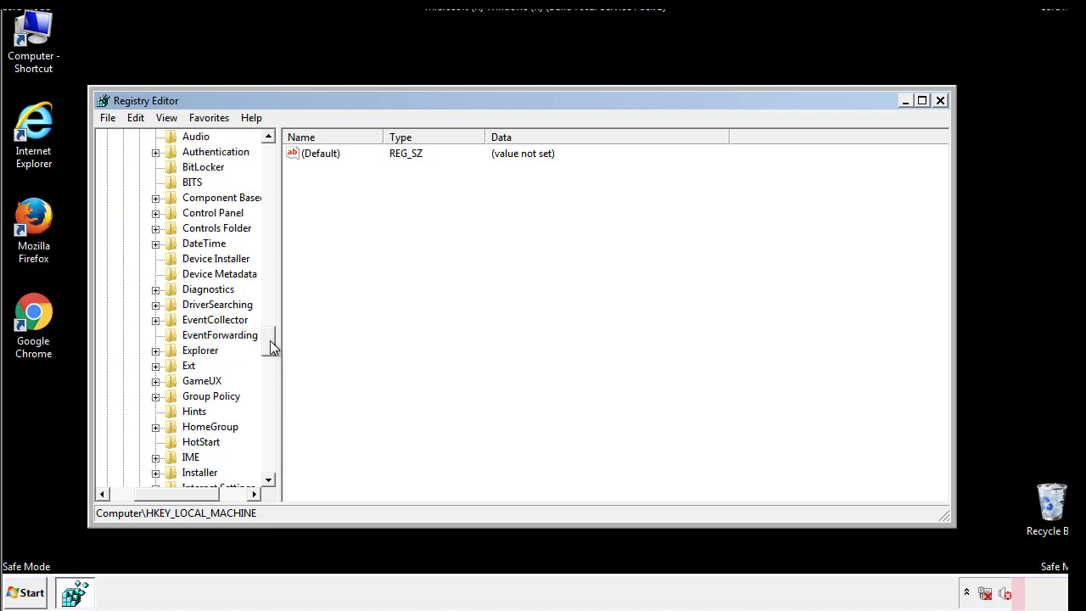
{"action": "scroll", "scroll_direction": "down", "scroll_amount": 3}
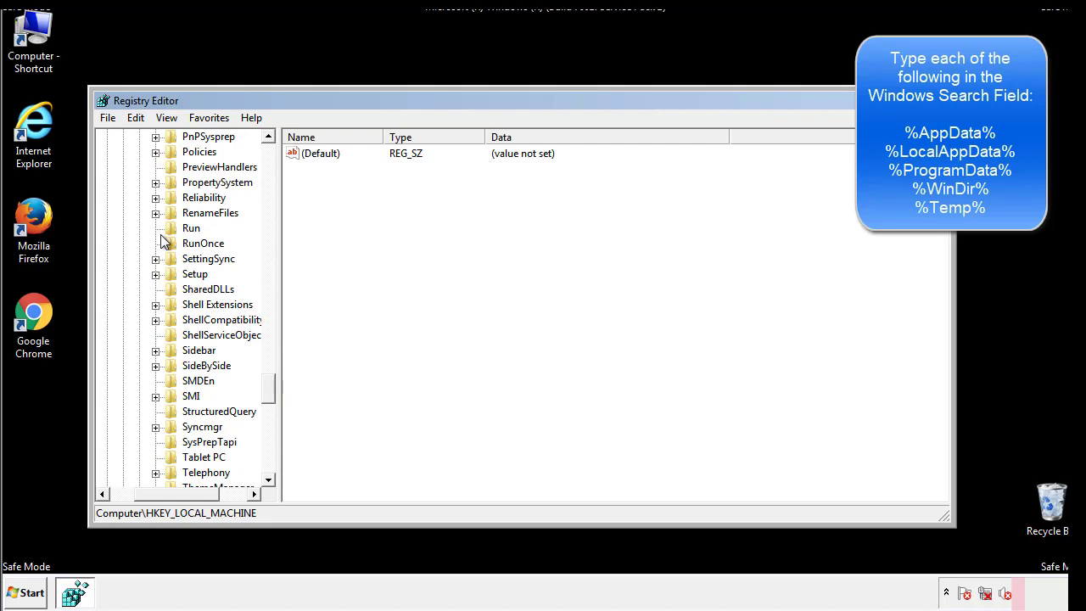
Delete the tappi.loc value from the HKLM Run key, leaving only VMware User Process
{"action": "left_click", "coordinate": [191, 228]}
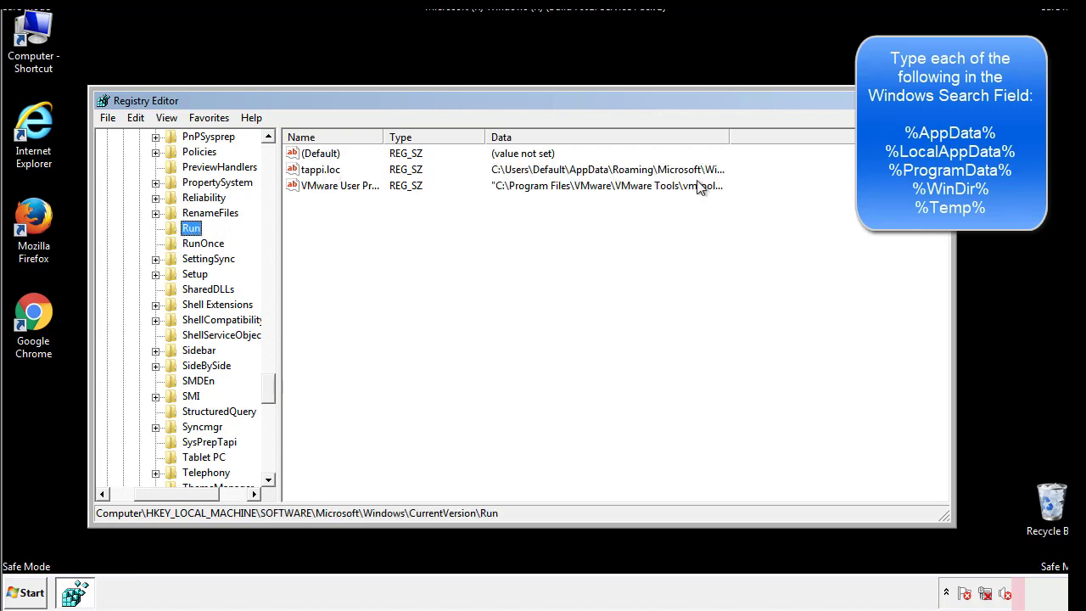
{"action": "left_click", "coordinate": [321, 169]}
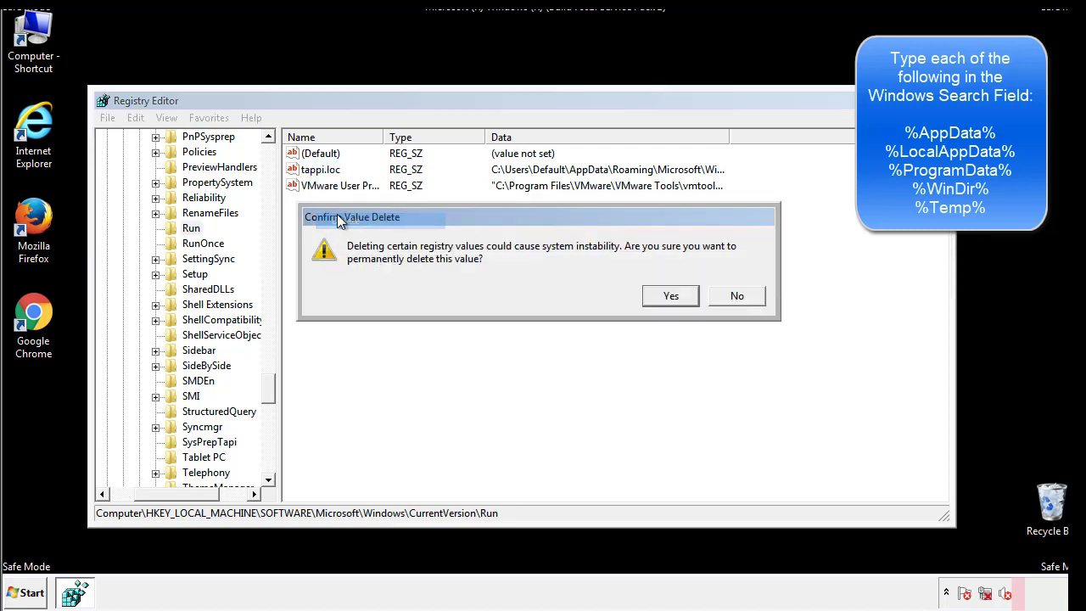
{"action": "left_click", "coordinate": [669, 295]}
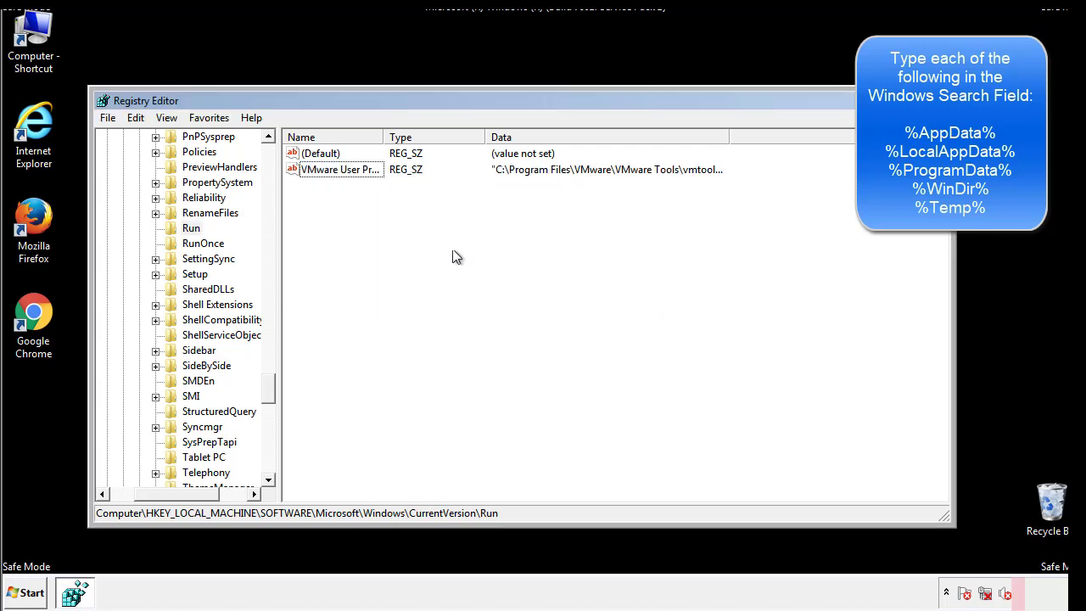
{"action": "scroll", "scroll_direction": "down", "scroll_amount": 3}
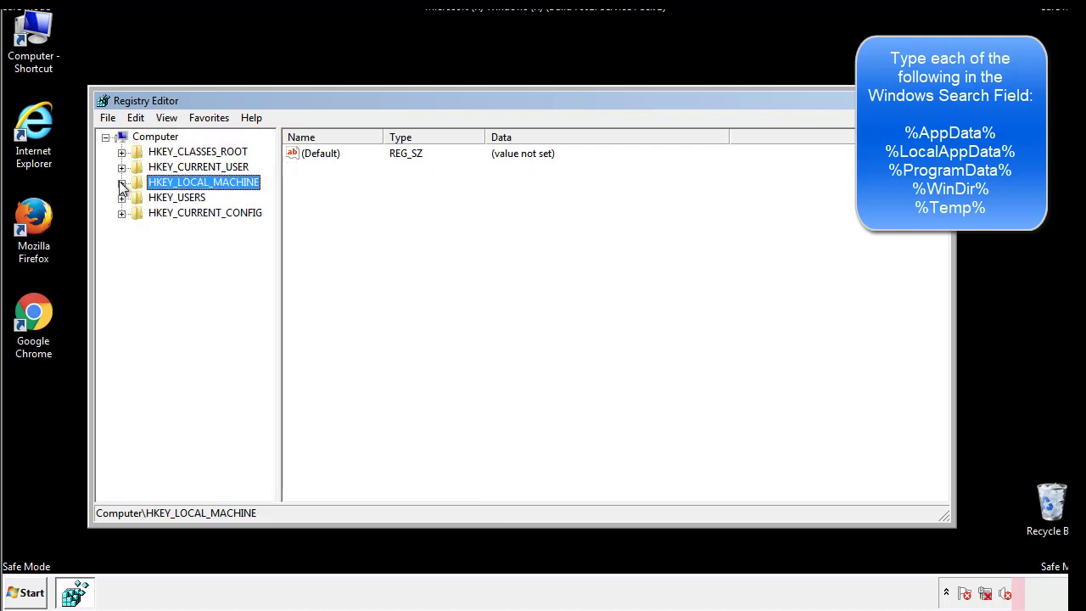
Expand HKEY_CURRENT_USER\Software\Microsoft\Windows down to CurrentVersion
{"action": "left_click", "coordinate": [122, 167]}
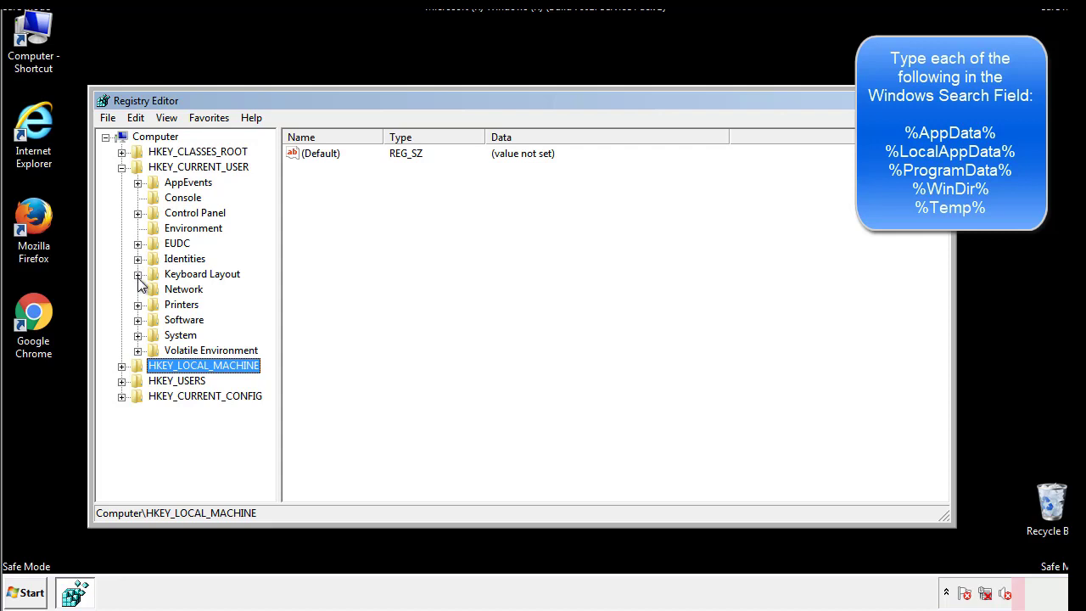
{"action": "left_click", "coordinate": [138, 319]}
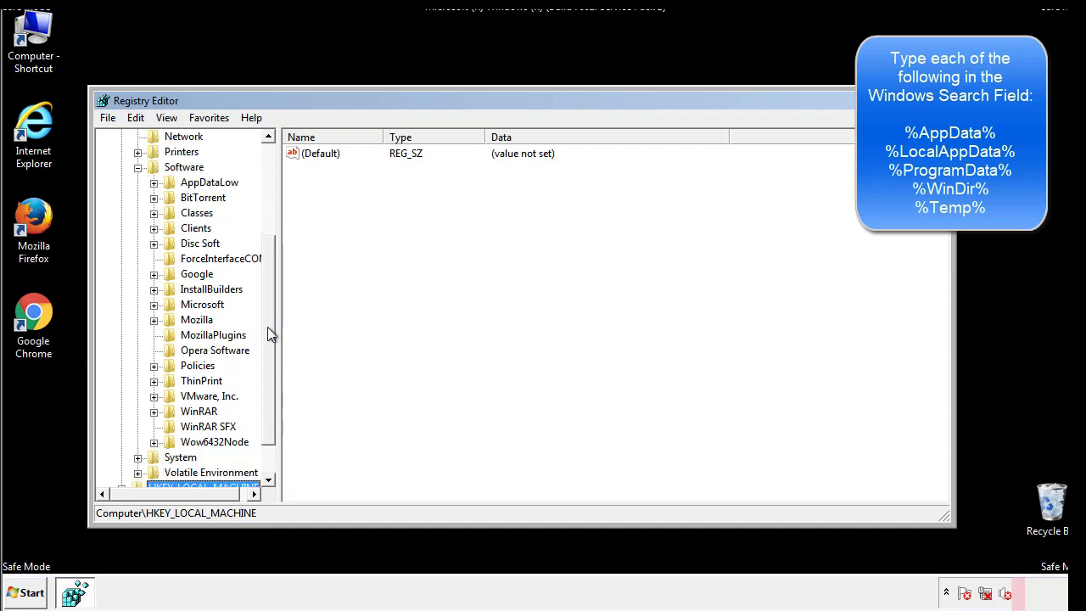
{"action": "mouse_move", "coordinate": [170, 343]}
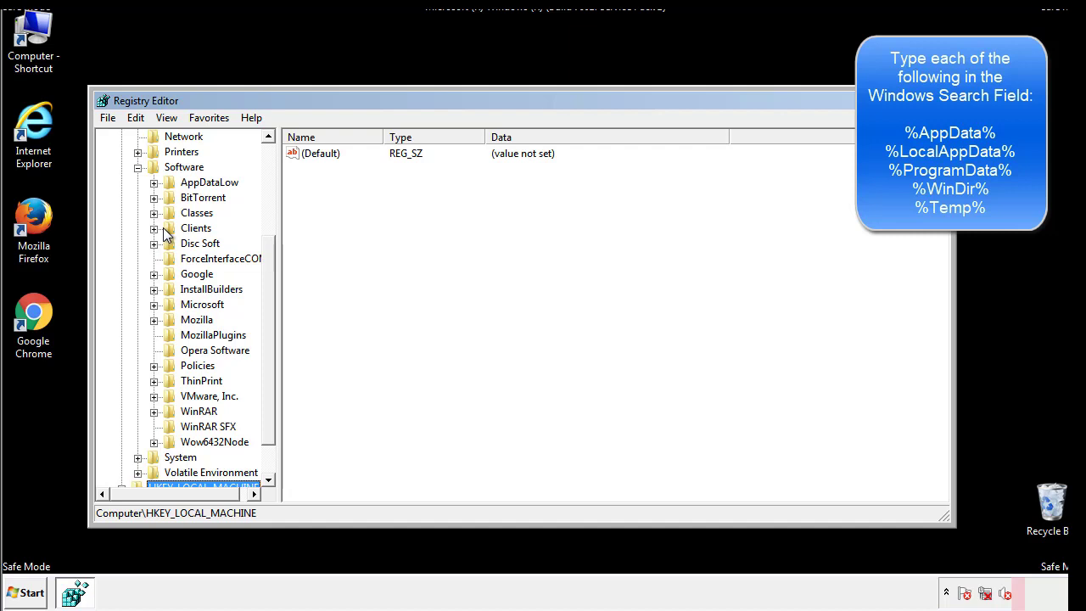
{"action": "left_click", "coordinate": [153, 303]}
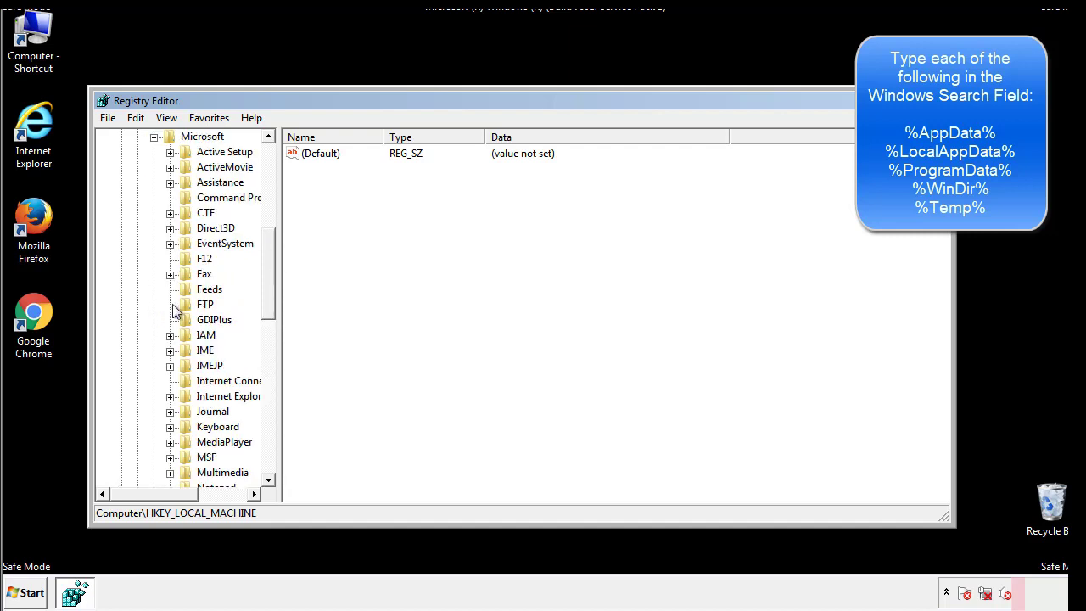
{"action": "scroll", "scroll_direction": "down", "scroll_amount": 3}
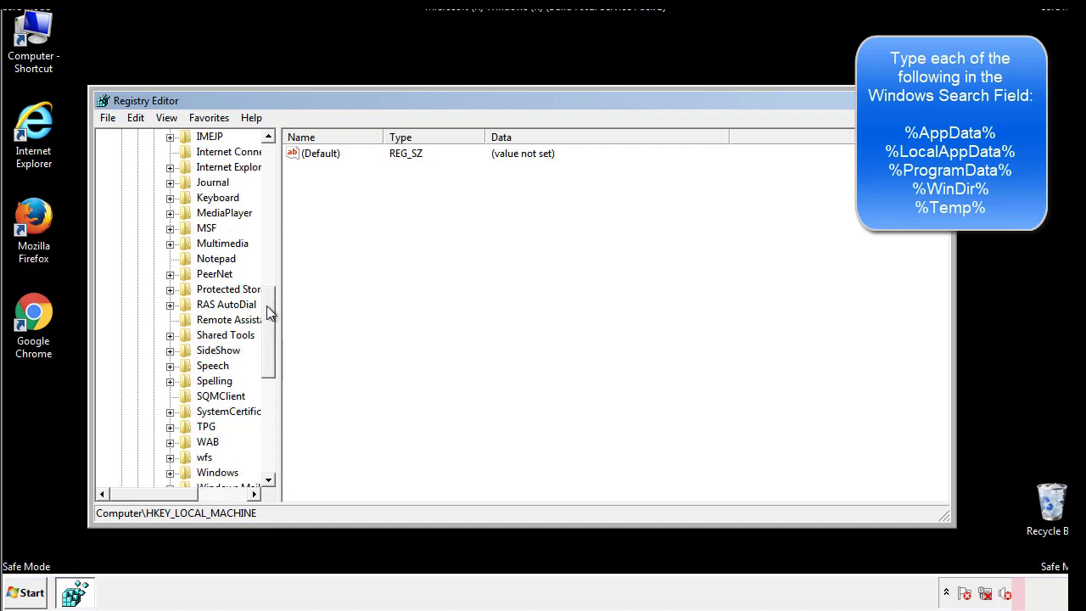
{"action": "scroll", "scroll_direction": "down", "scroll_amount": 3}
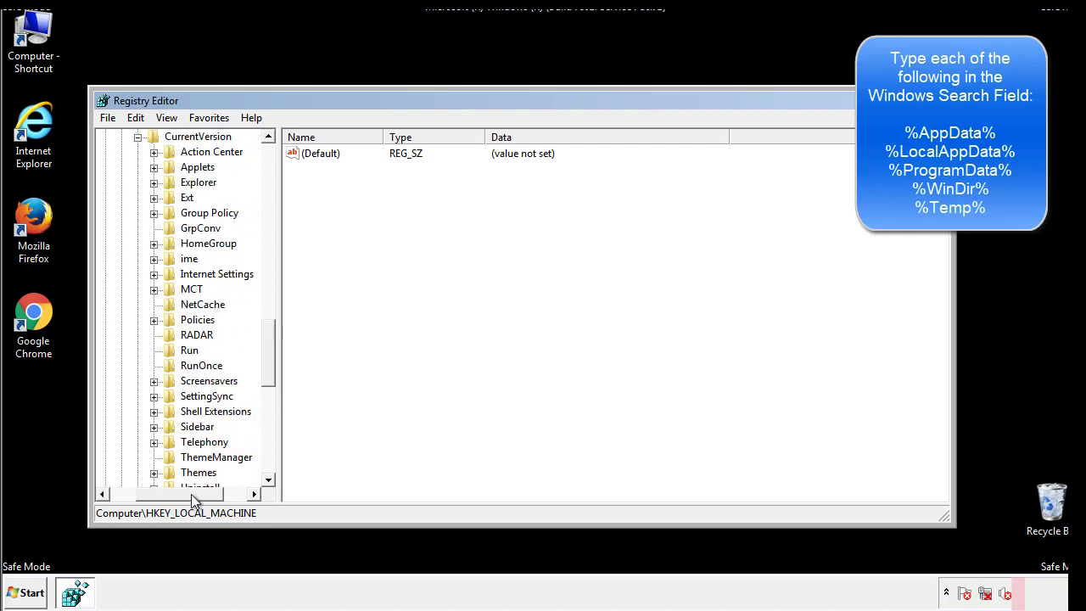
Inspect the current user's Run key (only DAEMON Tools) and move back up to Windows
{"action": "left_click", "coordinate": [190, 350]}
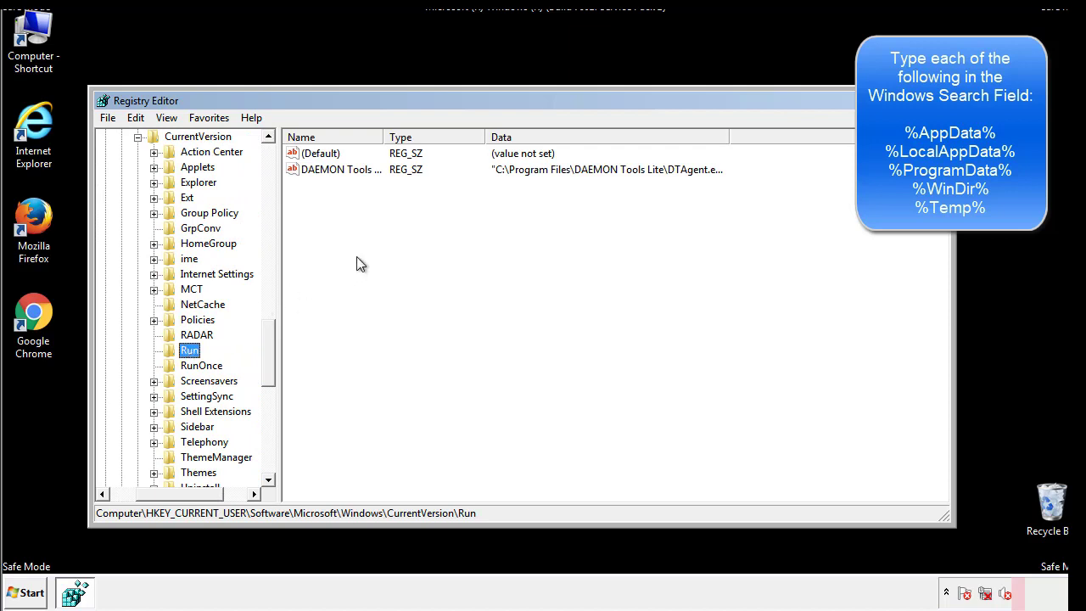
{"action": "mouse_move", "coordinate": [353, 185]}
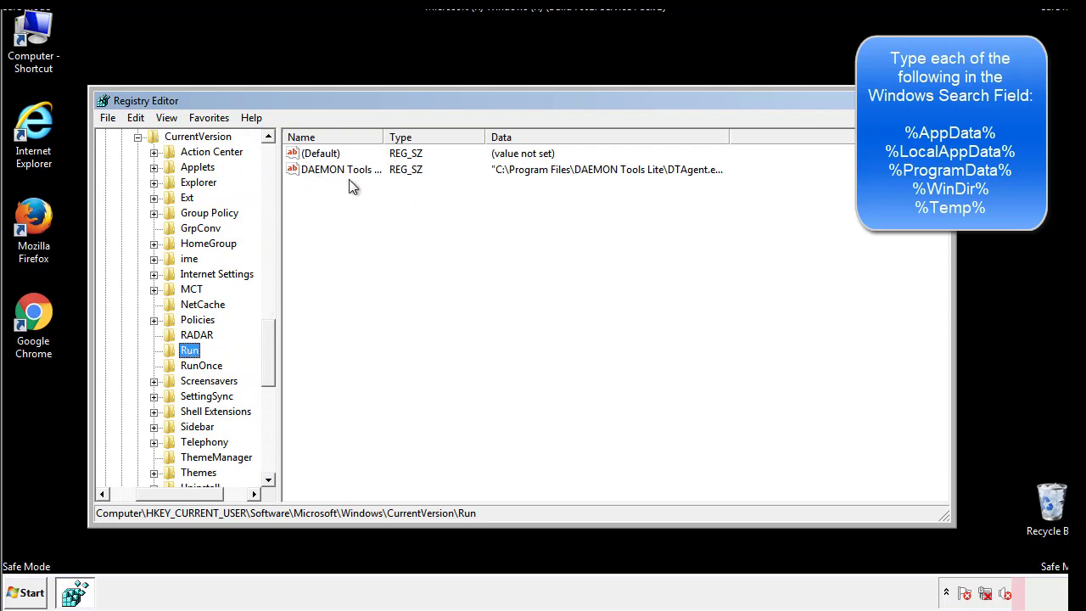
{"action": "mouse_move", "coordinate": [465, 201]}
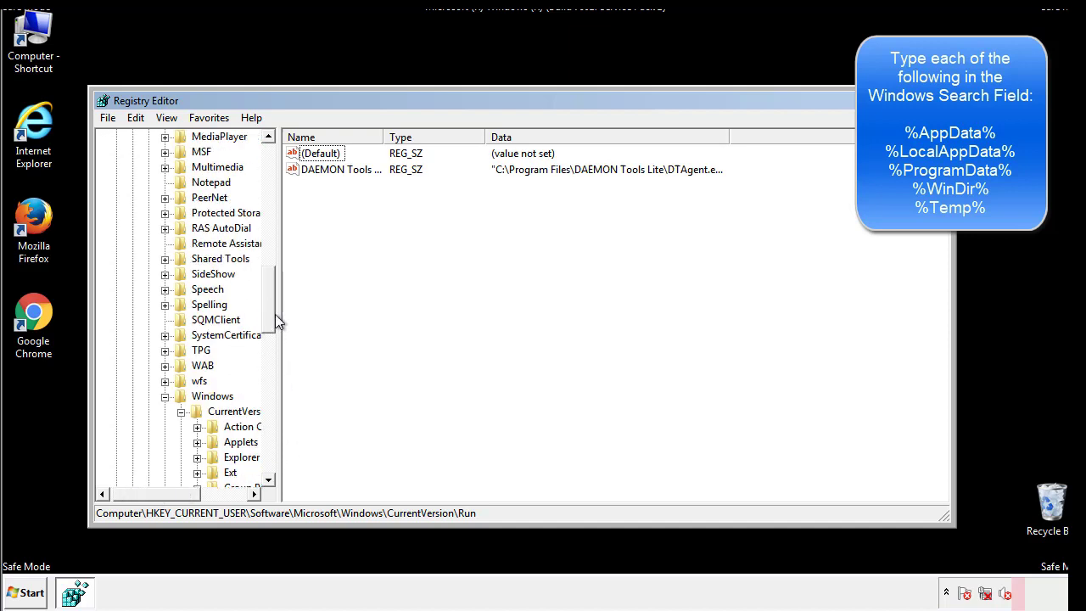
{"action": "left_click", "coordinate": [212, 397]}
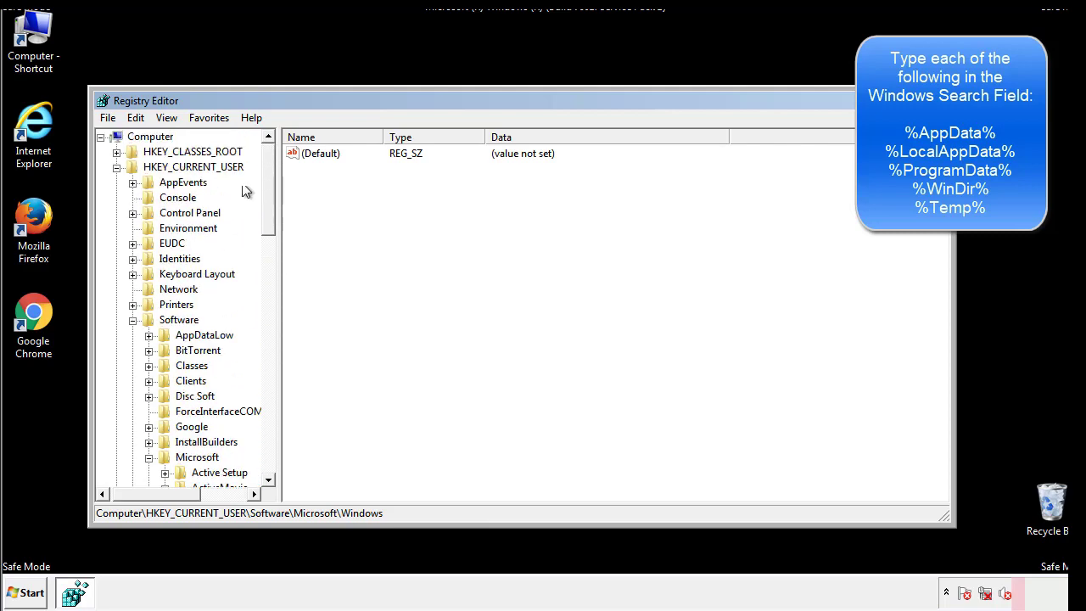
Search the registry for %temp%, landing on the Temporary Files cache key
{"action": "left_click", "coordinate": [136, 117]}
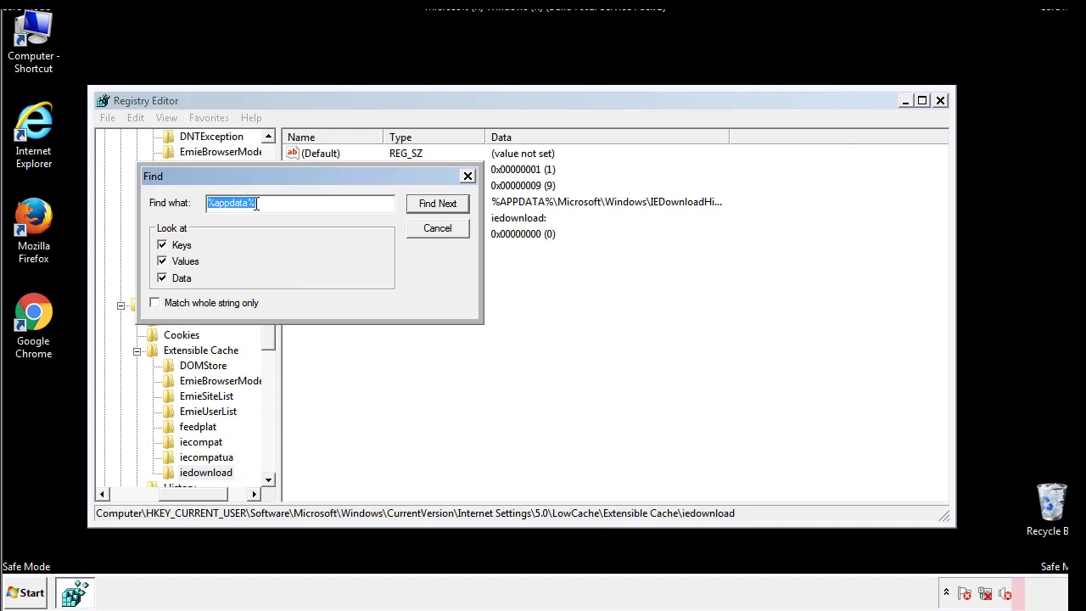
{"action": "type", "text": "%temp%"}
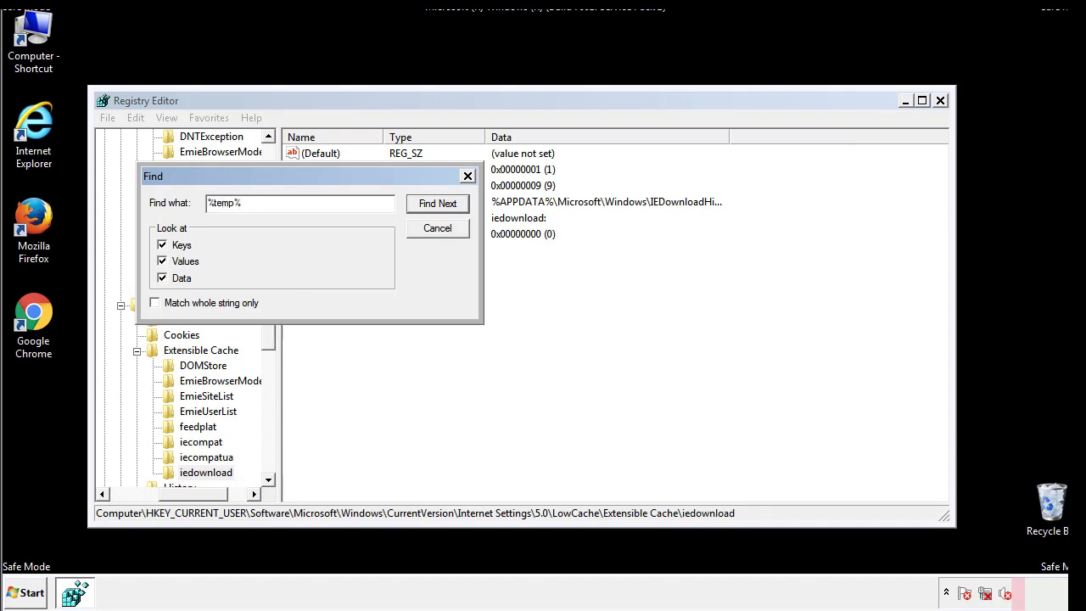
{"action": "left_click", "coordinate": [438, 204]}
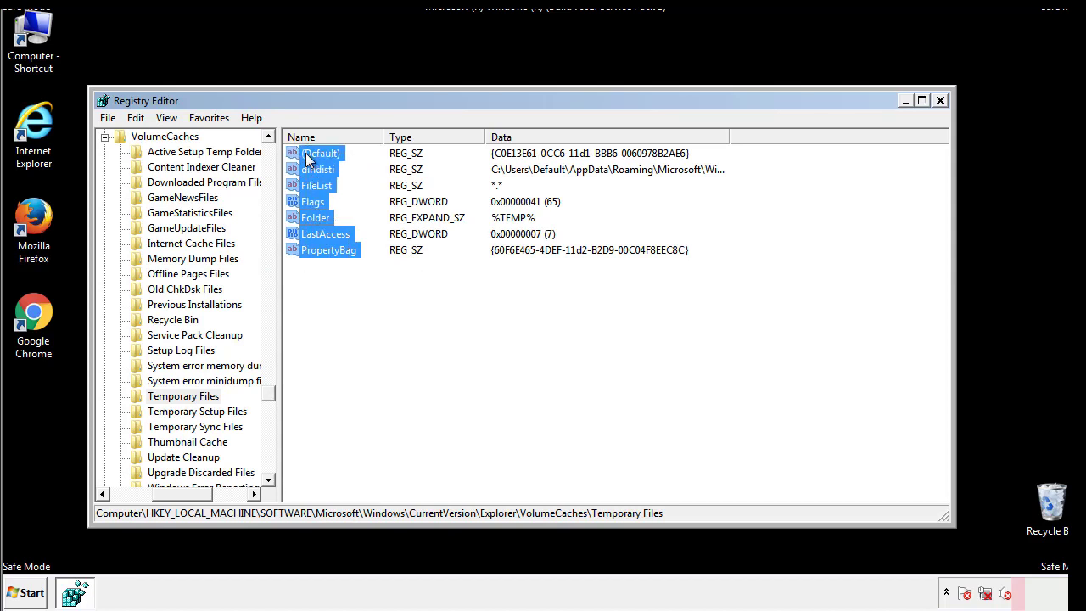
Delete the found values, leaving only (Default), and close Registry Editor
{"action": "right_click", "coordinate": [321, 153]}
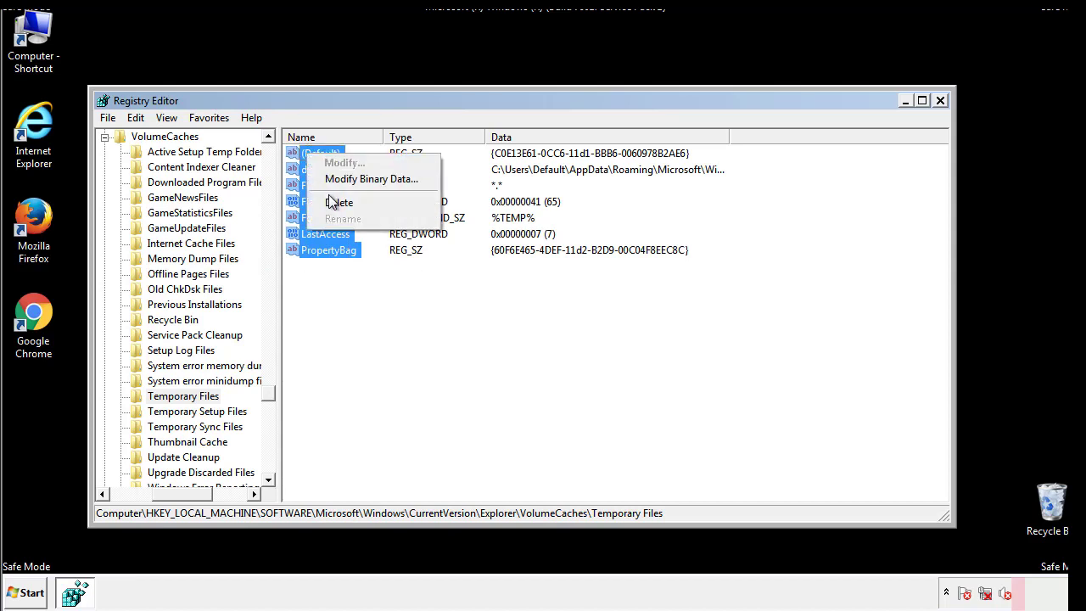
{"action": "left_click", "coordinate": [340, 202]}
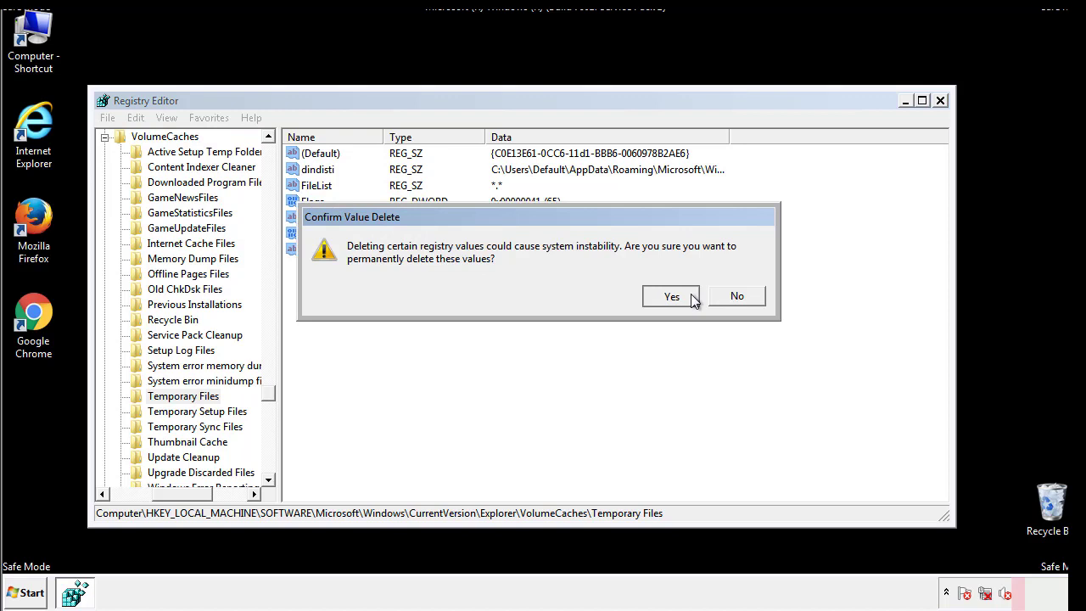
{"action": "left_click", "coordinate": [672, 295]}
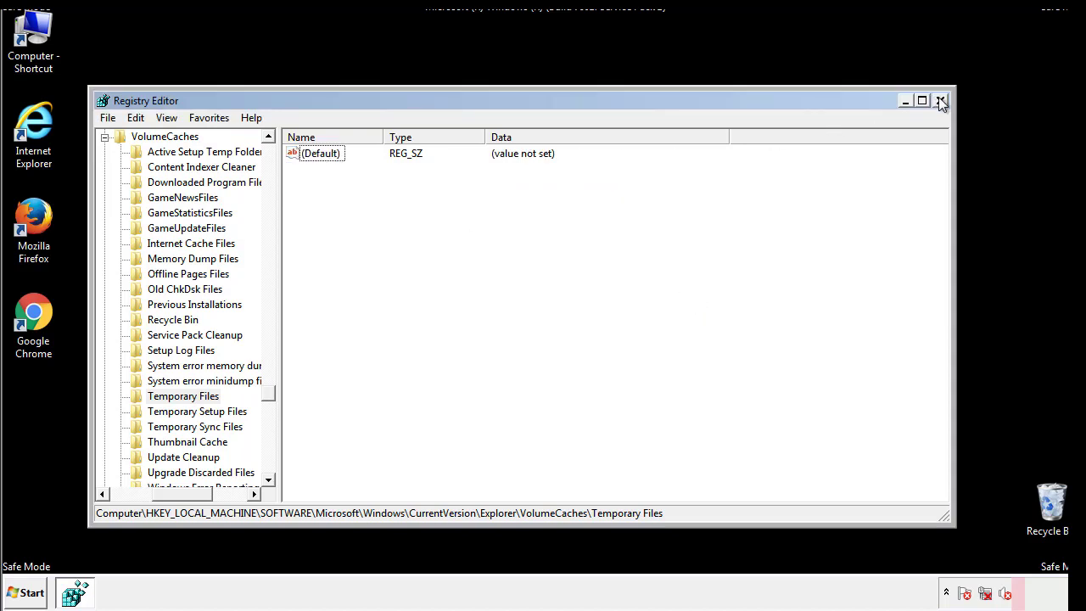
{"action": "left_click", "coordinate": [940, 100]}
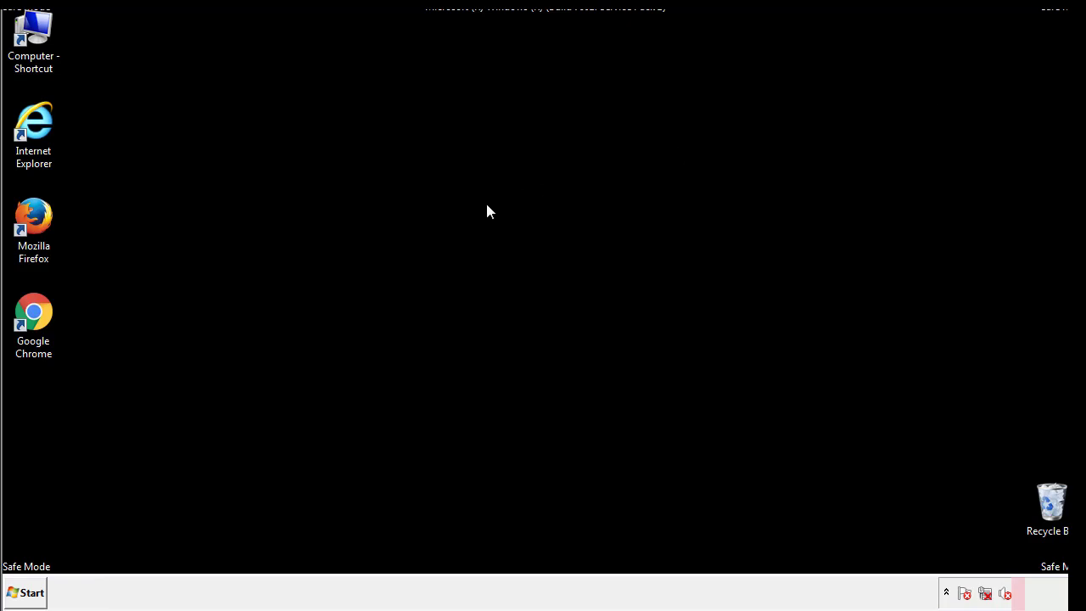
{"action": "mouse_move", "coordinate": [45, 426]}
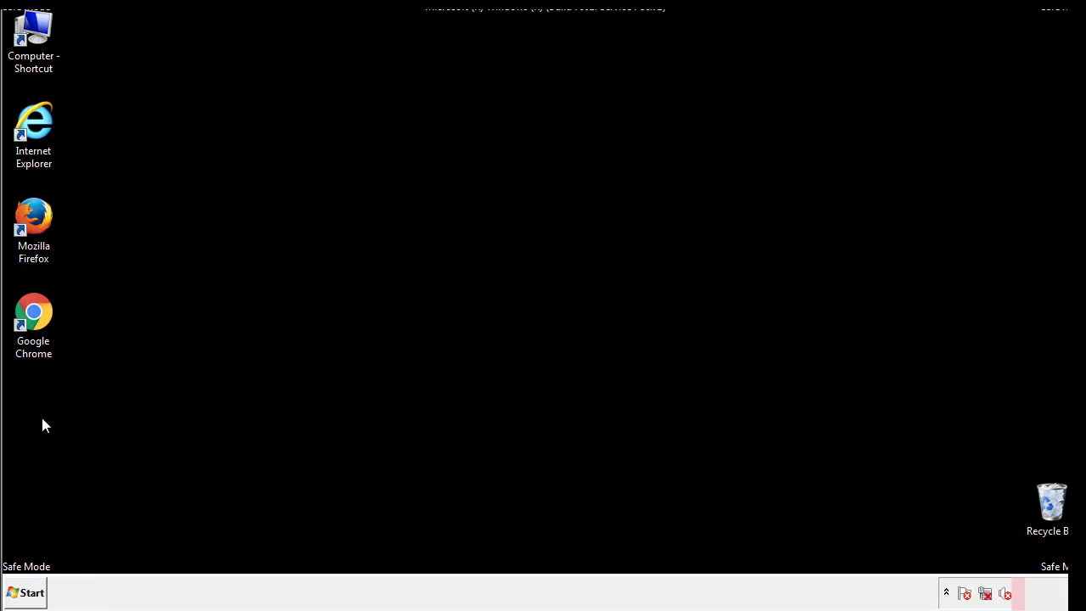
Reopen System Configuration via a Start search for mscon
{"action": "left_click", "coordinate": [25, 592]}
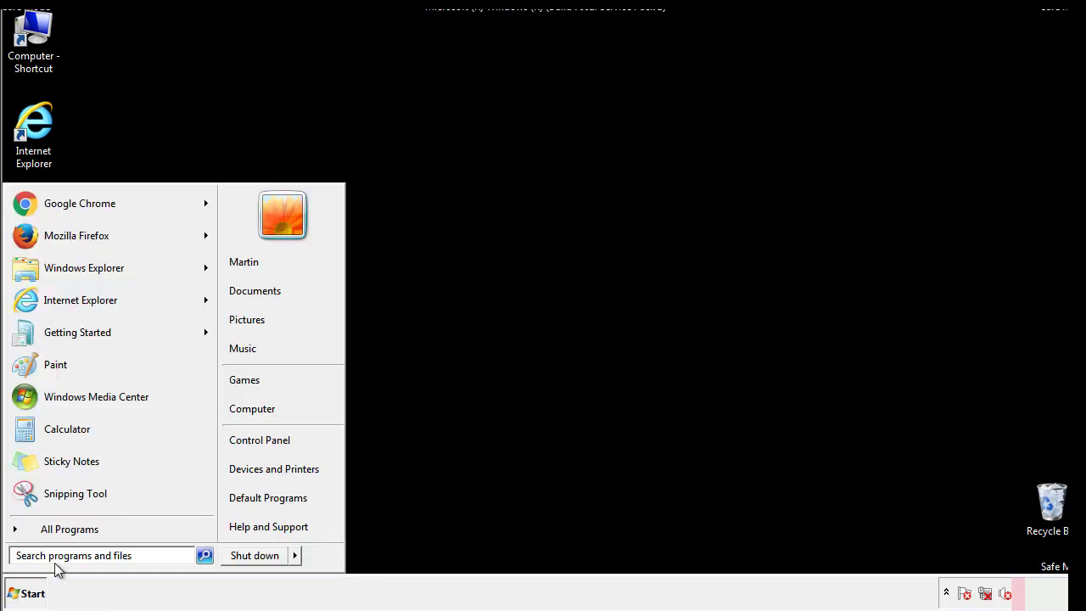
{"action": "type", "text": "msconfig"}
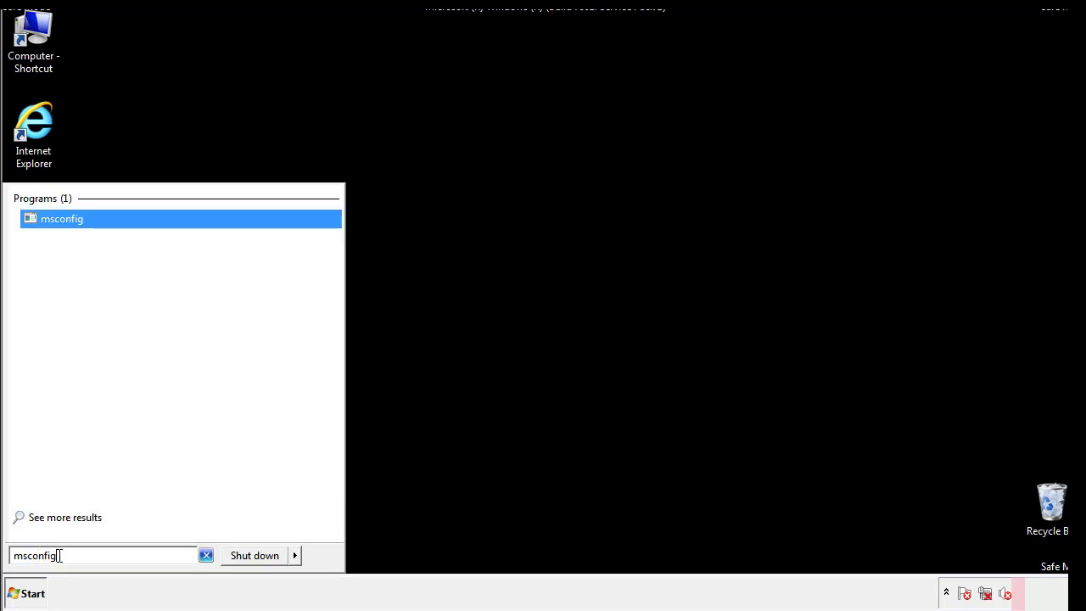
{"action": "left_click", "coordinate": [61, 217]}
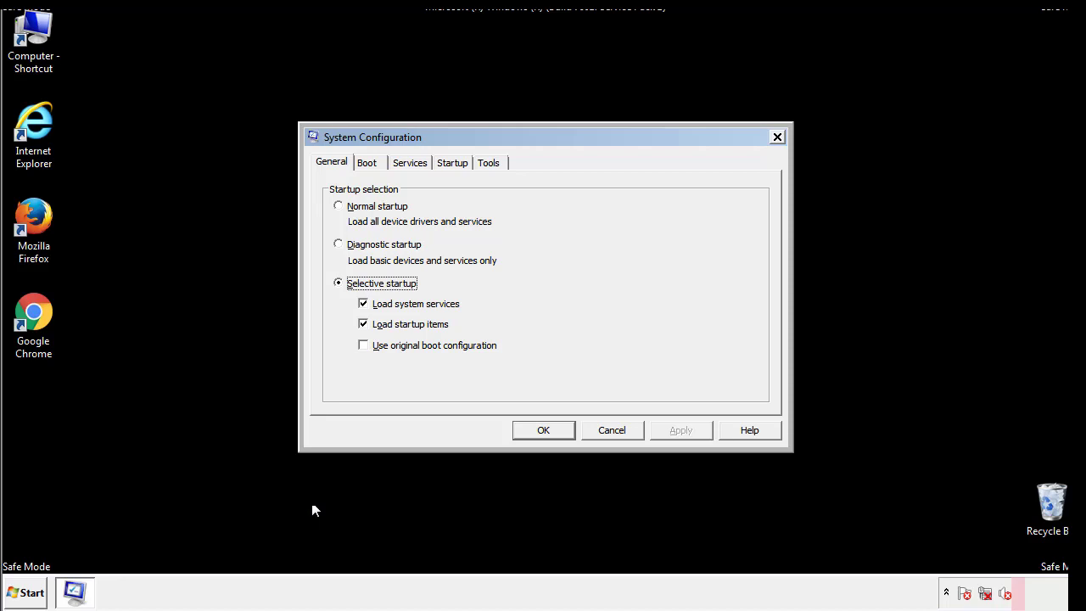
Turn off Safe boot in the Boot settings and restart to apply the change
{"action": "left_click", "coordinate": [367, 163]}
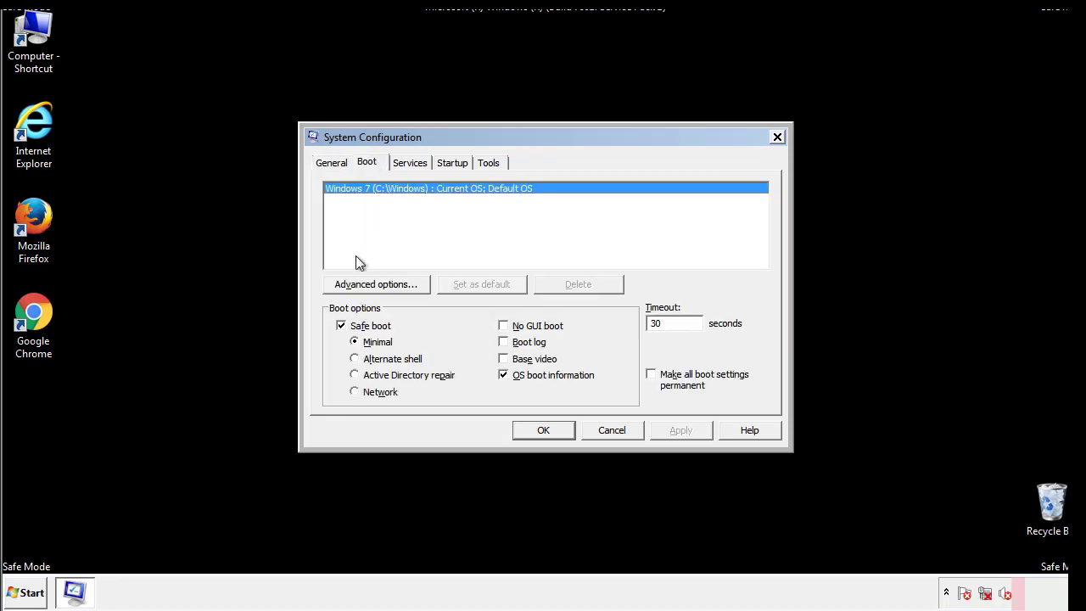
{"action": "left_click", "coordinate": [341, 326]}
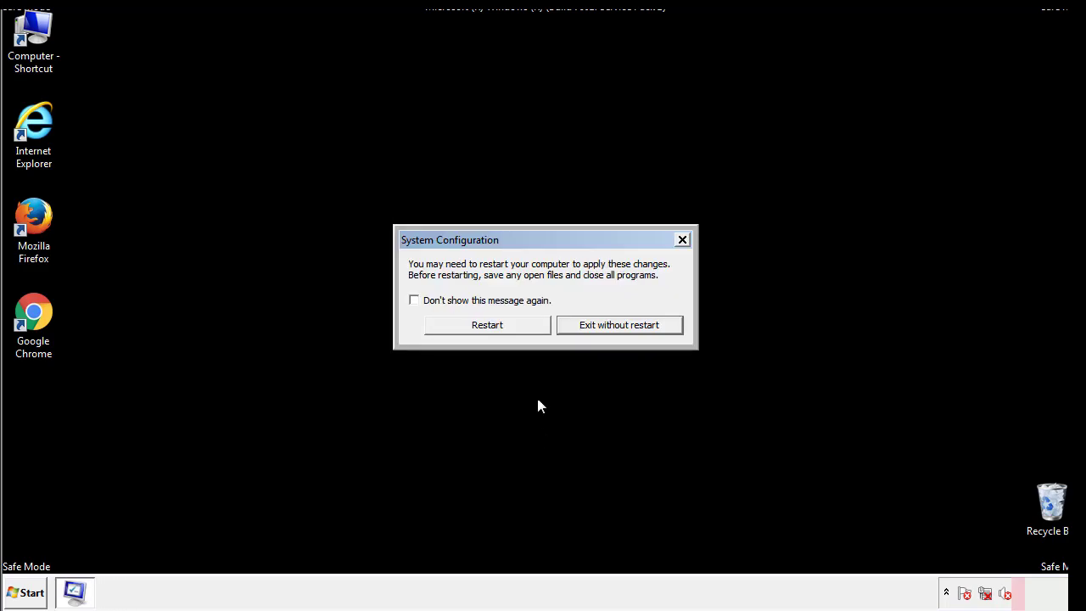
{"action": "left_click", "coordinate": [487, 325]}
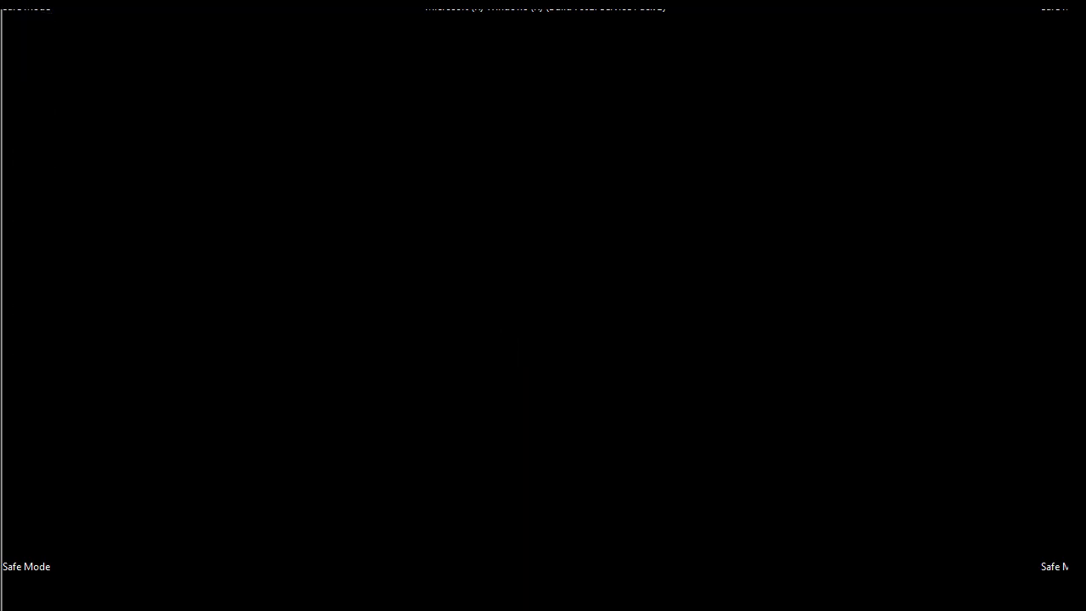